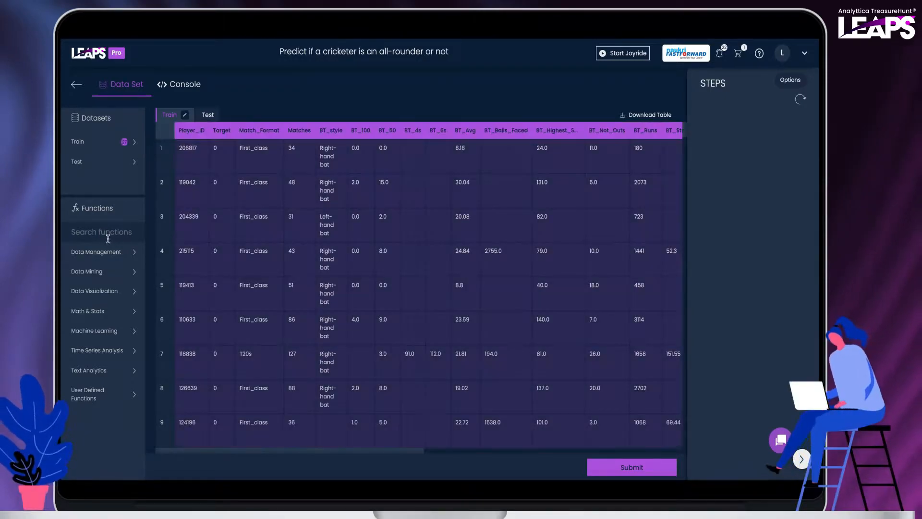
# Run Summarise Data on the Train set, then again on the Test set.
pyautogui.write('summar')
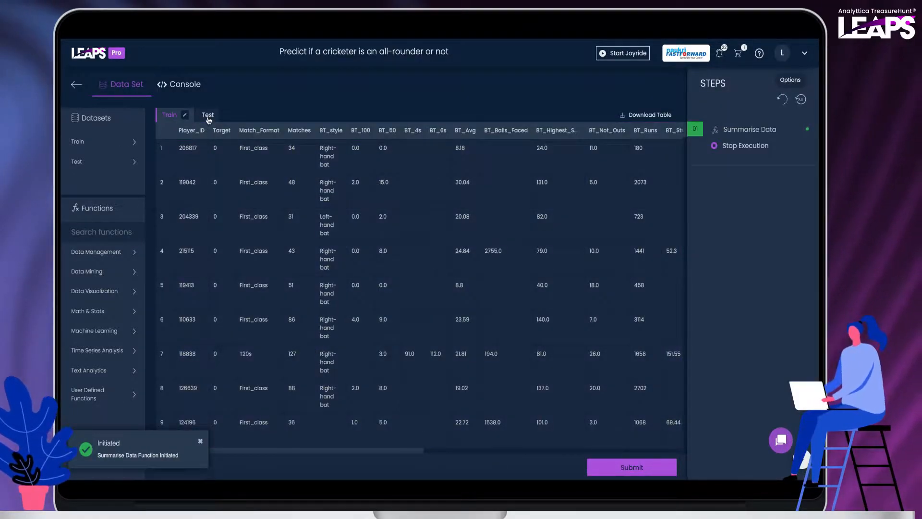
pyautogui.click(208, 115)
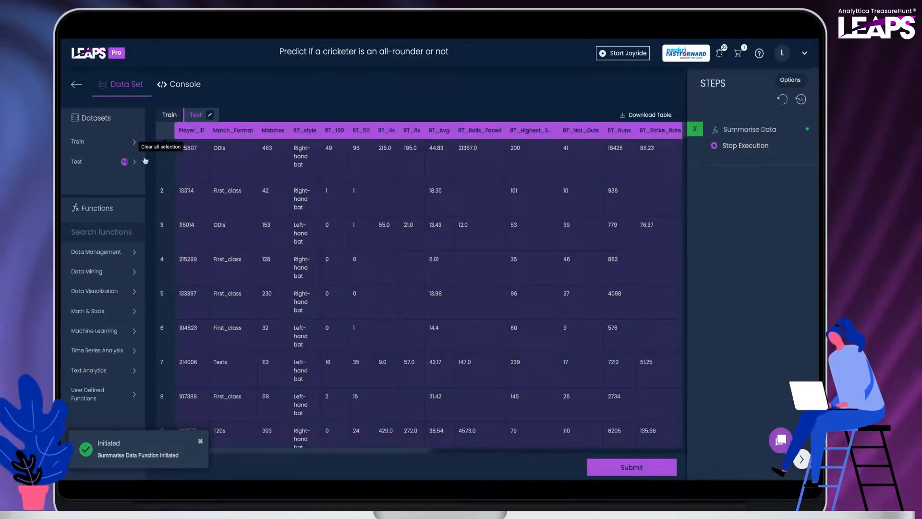
pyautogui.write('summari')
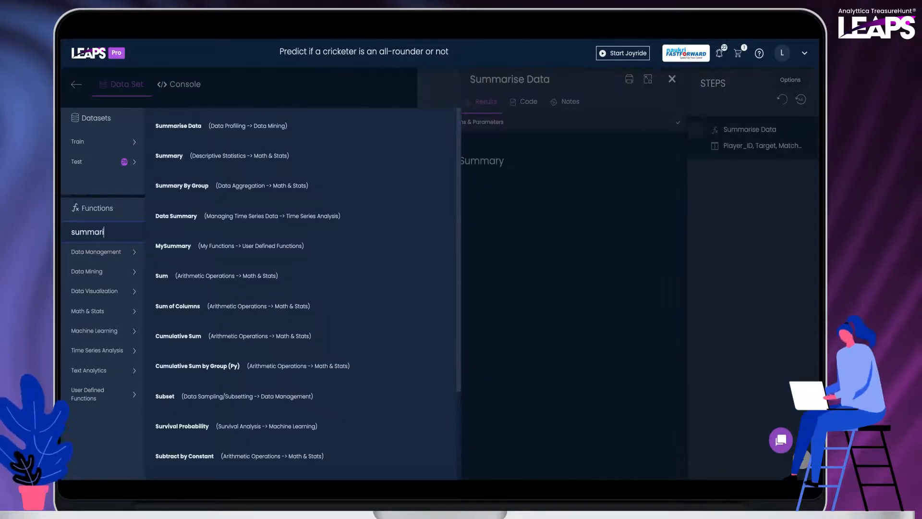
pyautogui.click(178, 125)
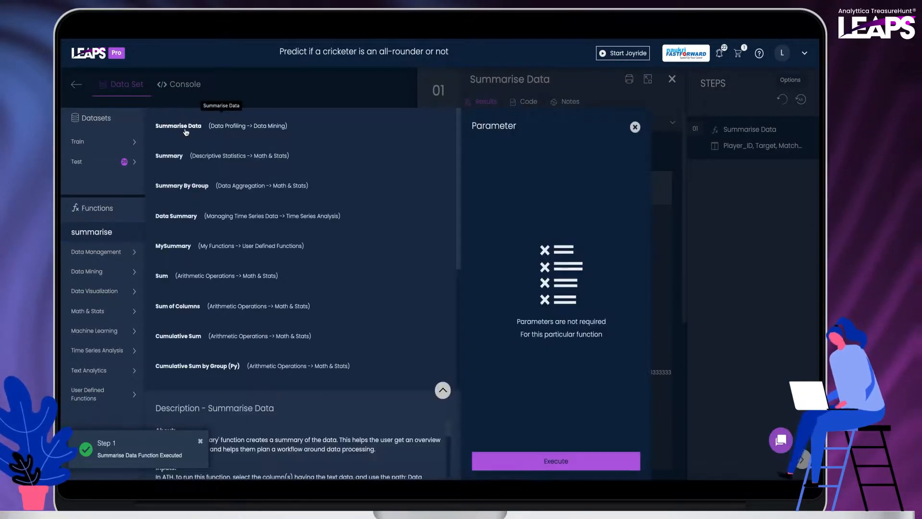
pyautogui.click(555, 460)
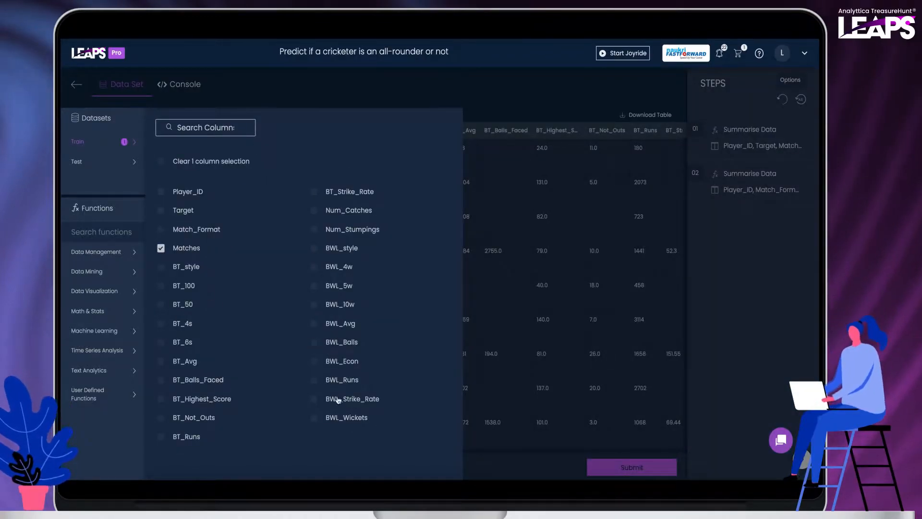
# Run Logistic Regression Numeric Data (Py) on Target using Matches, BT_Runs and BWL_Wickets.
pyautogui.click(313, 417)
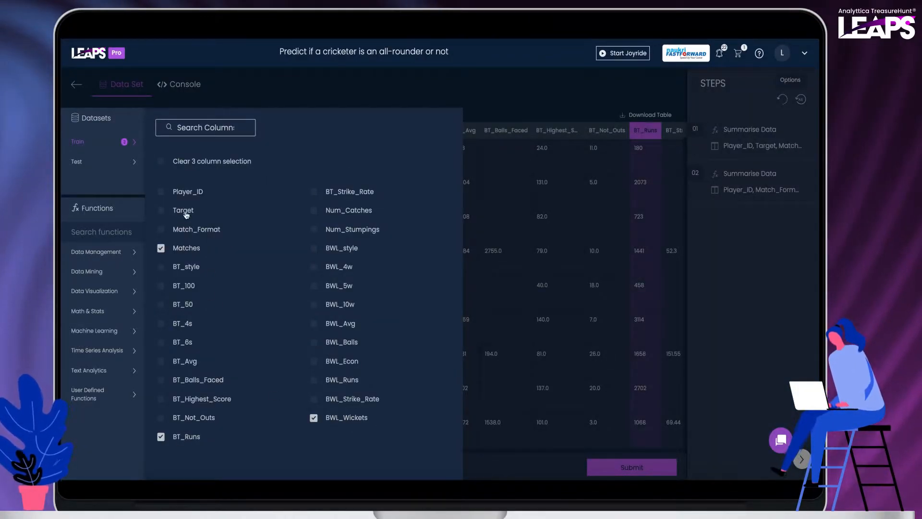
pyautogui.write('logistic')
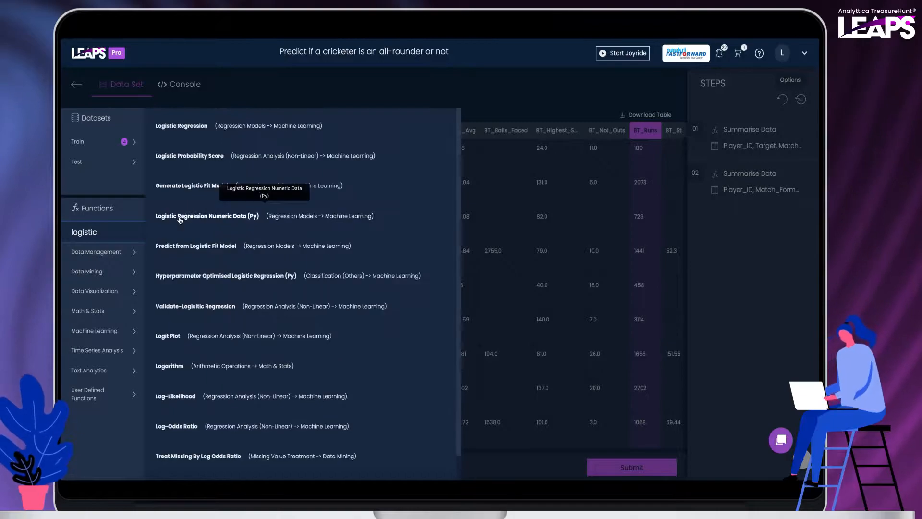
pyautogui.click(208, 217)
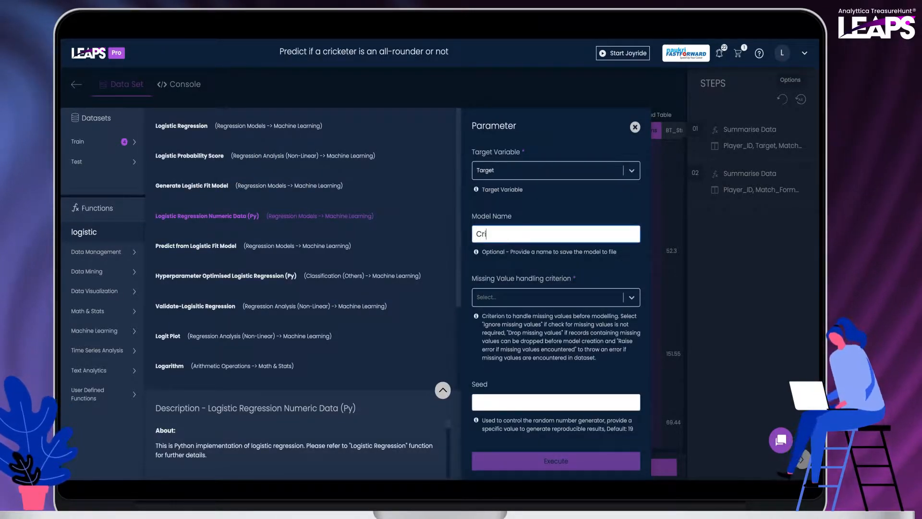
pyautogui.click(554, 296)
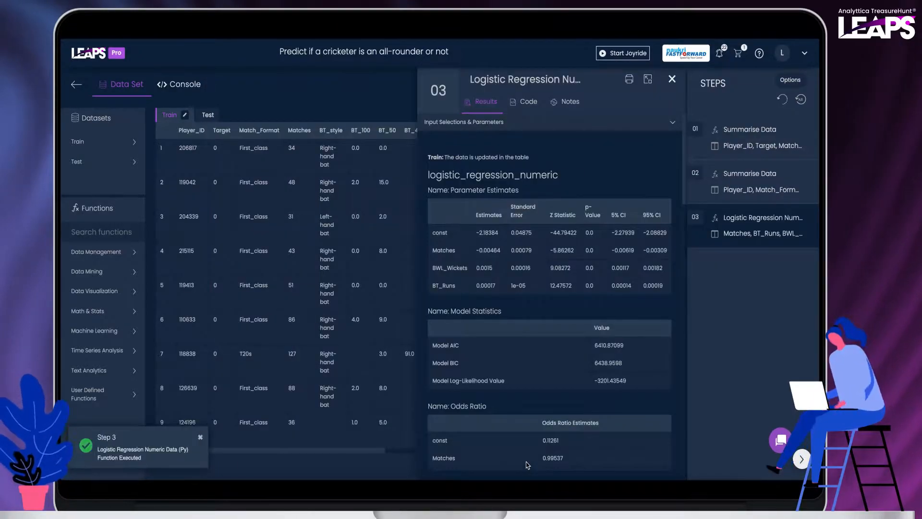
# Run Apply ML Algorithm (Py) on Test with the saved model, then begin a submission.
pyautogui.click(196, 114)
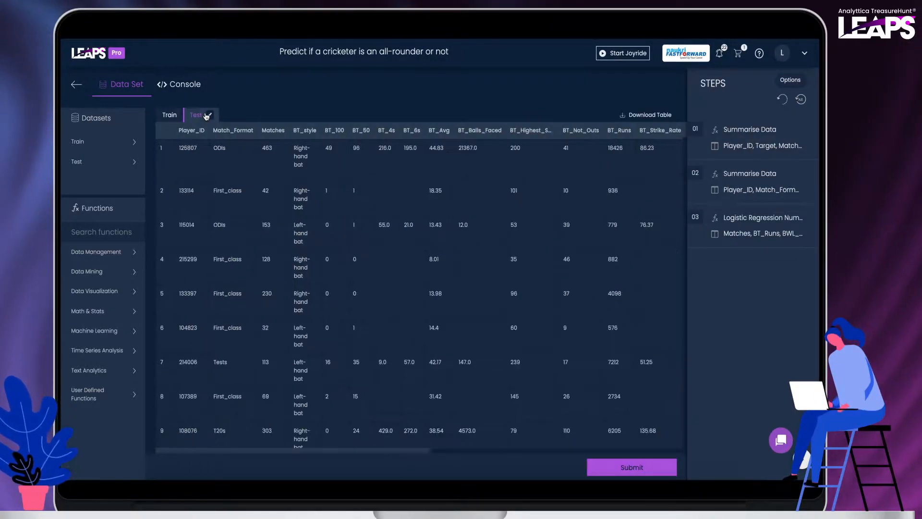
pyautogui.click(271, 129)
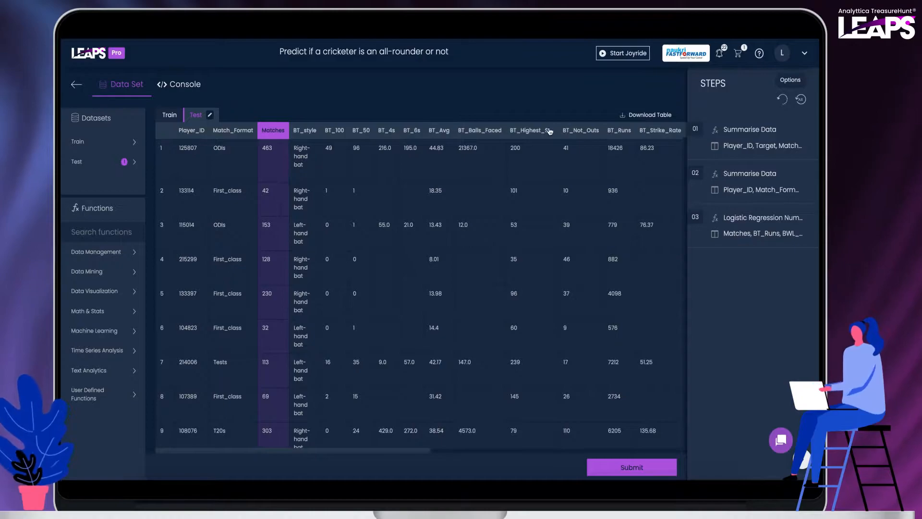
pyautogui.hscroll(3)
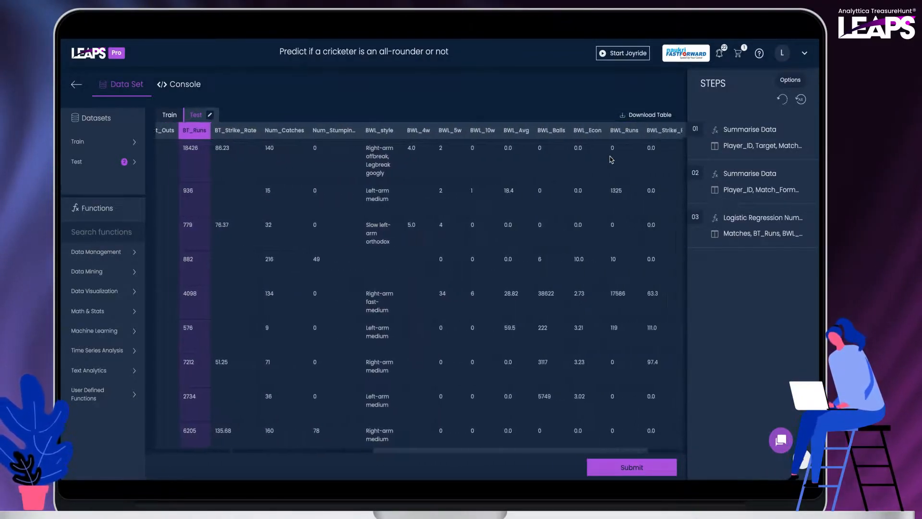
pyautogui.write('apply')
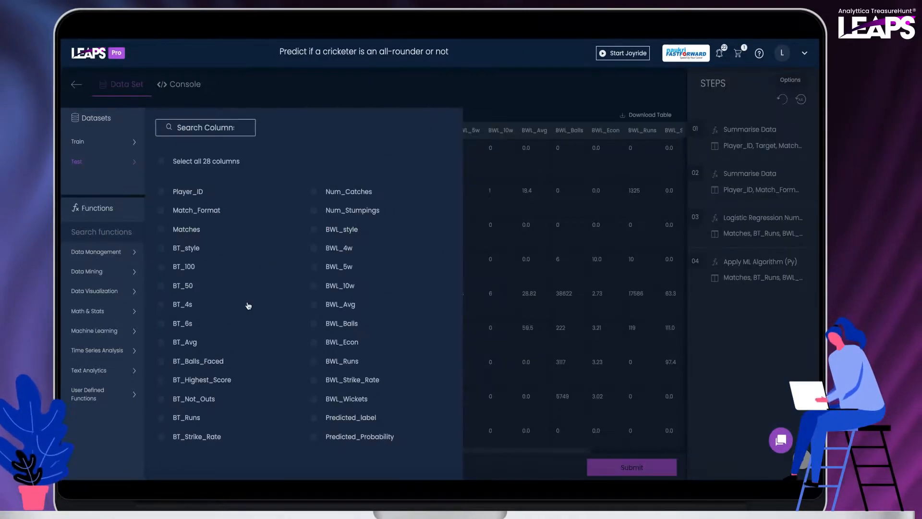
pyautogui.click(631, 467)
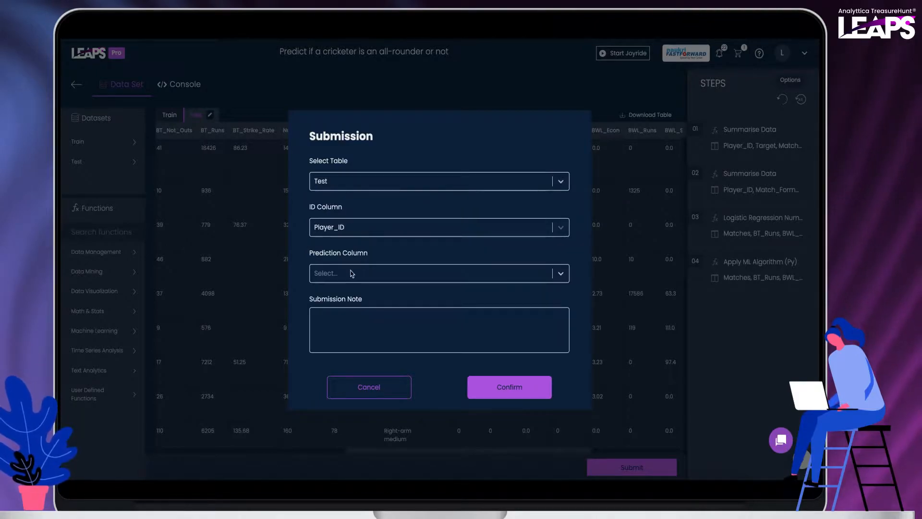
# Confirm the Predicted_label submission noted 'Initial Base Model - Matches, Runs, Wickets'.
pyautogui.click(438, 273)
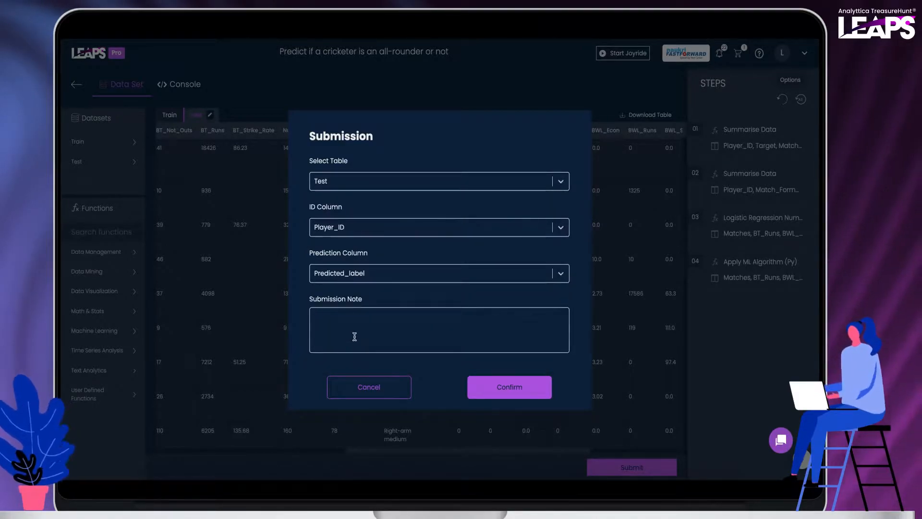
pyautogui.write('Initial Base Model - Matches, Runs,')
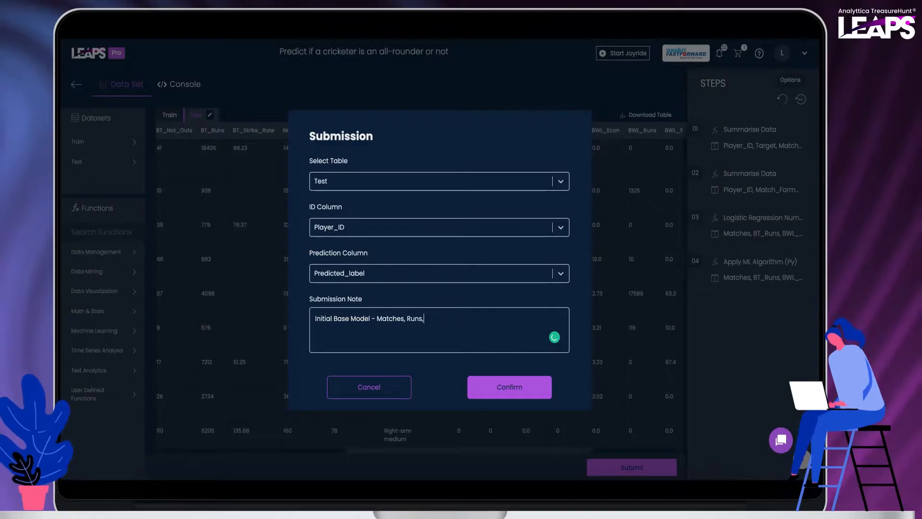
pyautogui.write('Wickets')
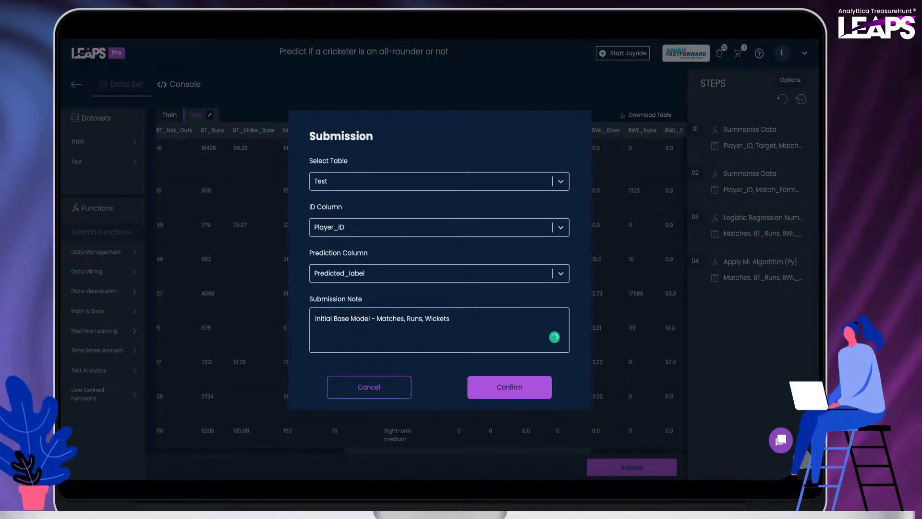
pyautogui.click(509, 386)
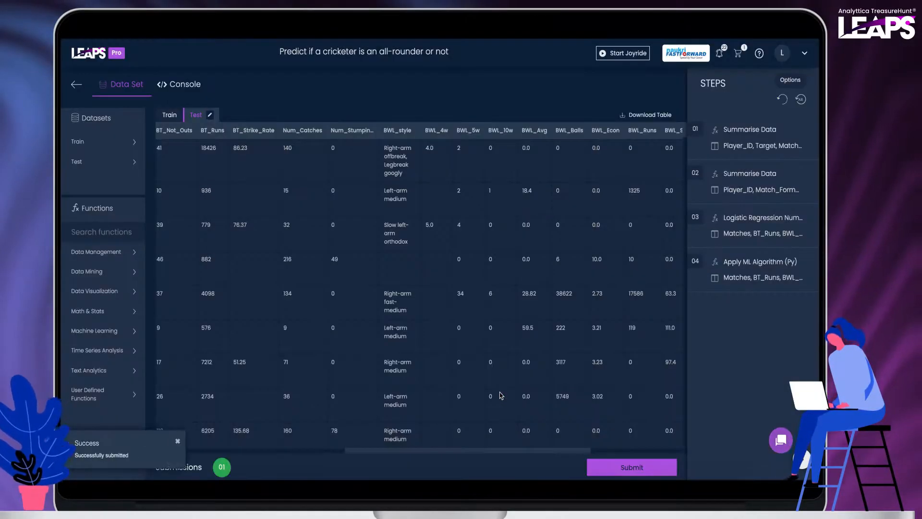
# Review Submission 01's details and return to the solving workspace.
pyautogui.click(221, 467)
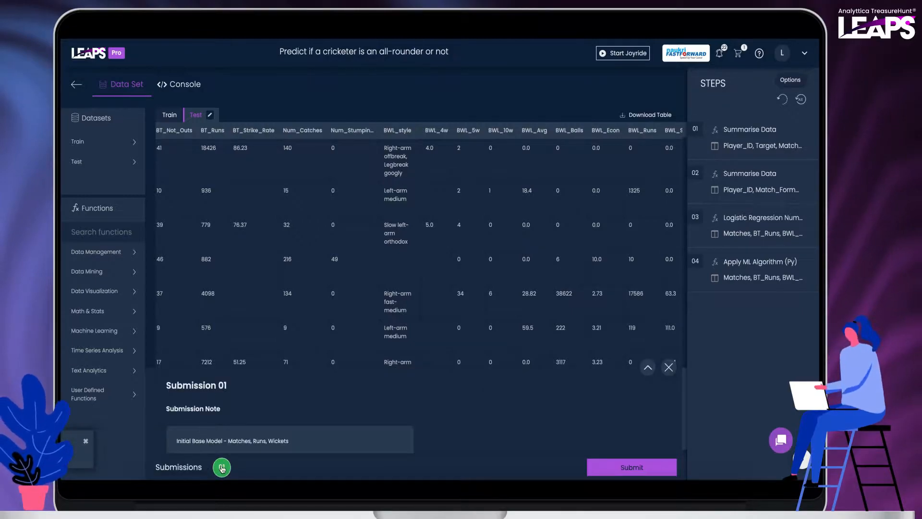
pyautogui.click(669, 367)
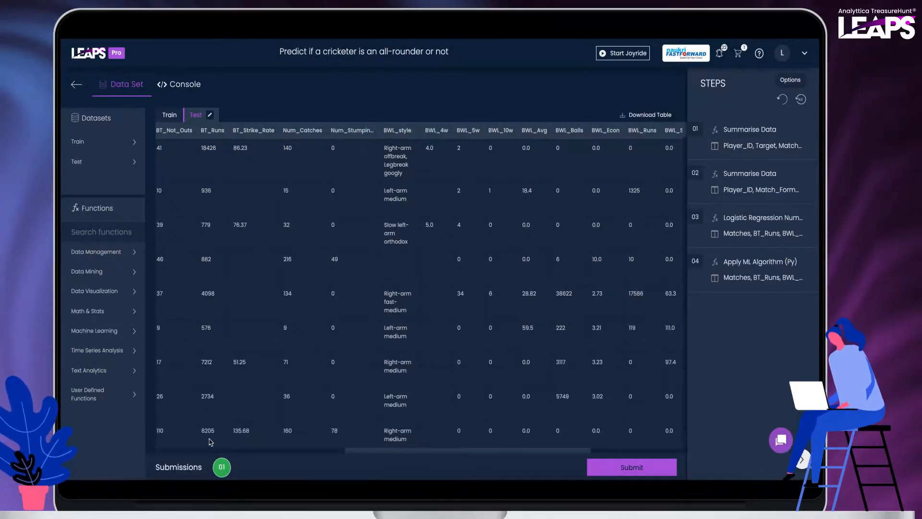
pyautogui.click(76, 84)
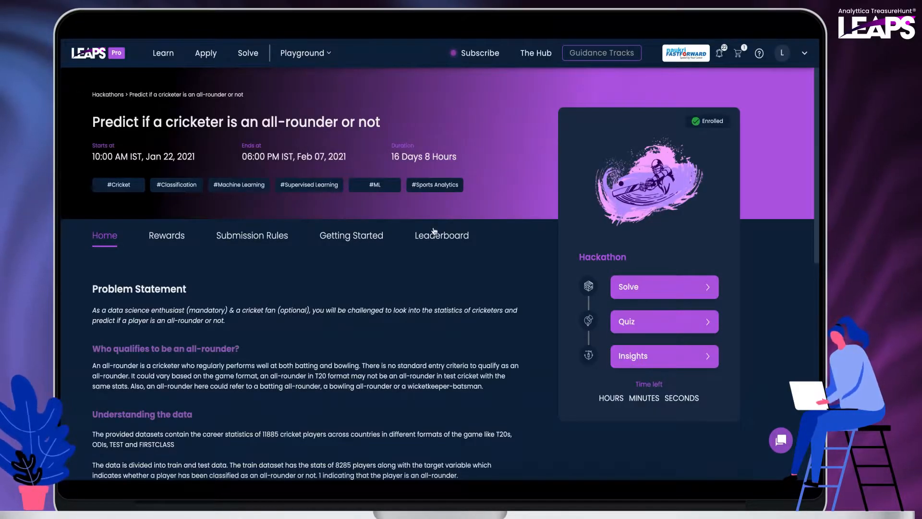
pyautogui.click(441, 235)
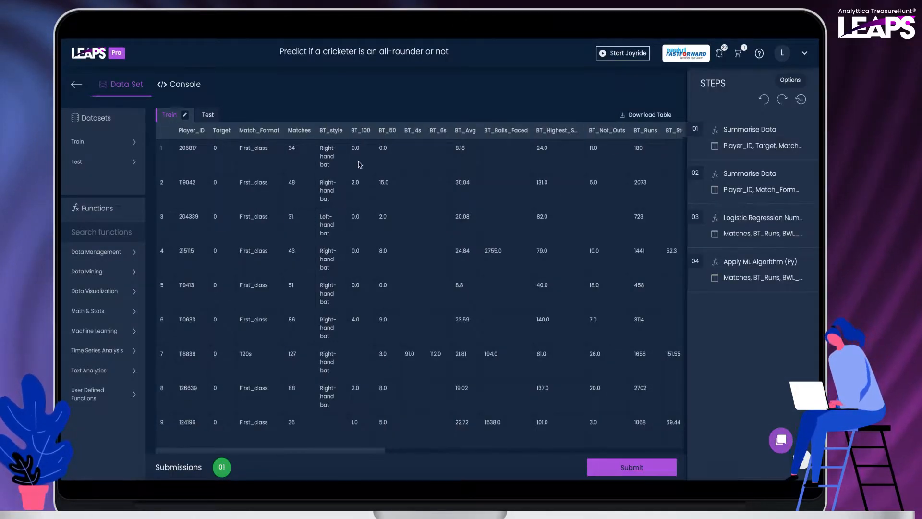
# Treat BT_Avg's 110 missing Train values with the column median.
pyautogui.click(465, 130)
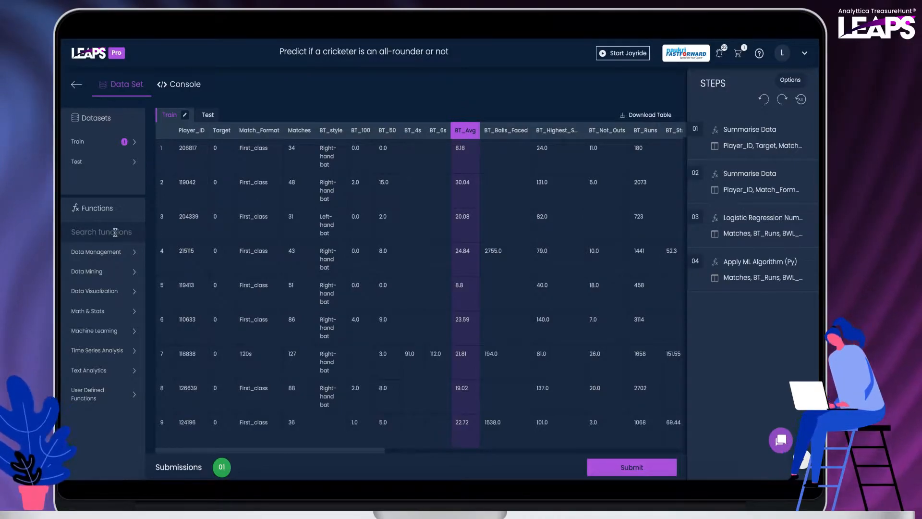
pyautogui.write('treat')
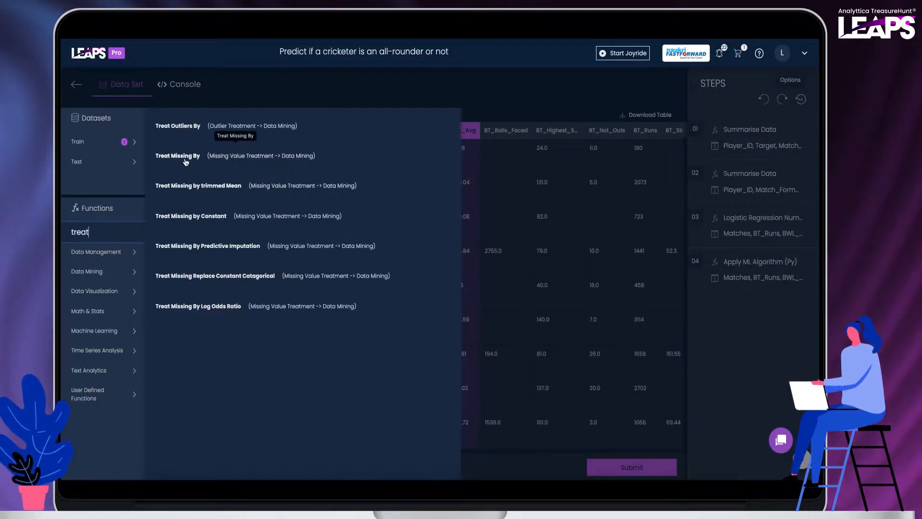
pyautogui.click(176, 156)
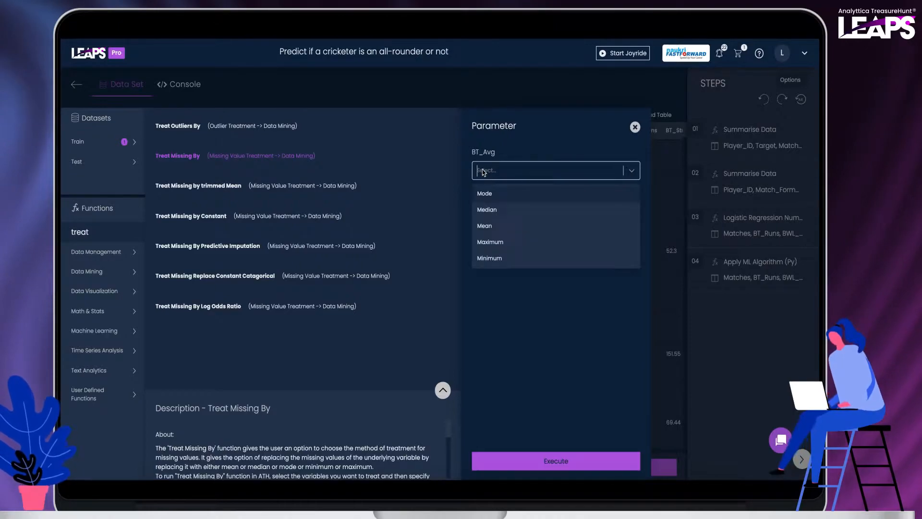
pyautogui.click(488, 209)
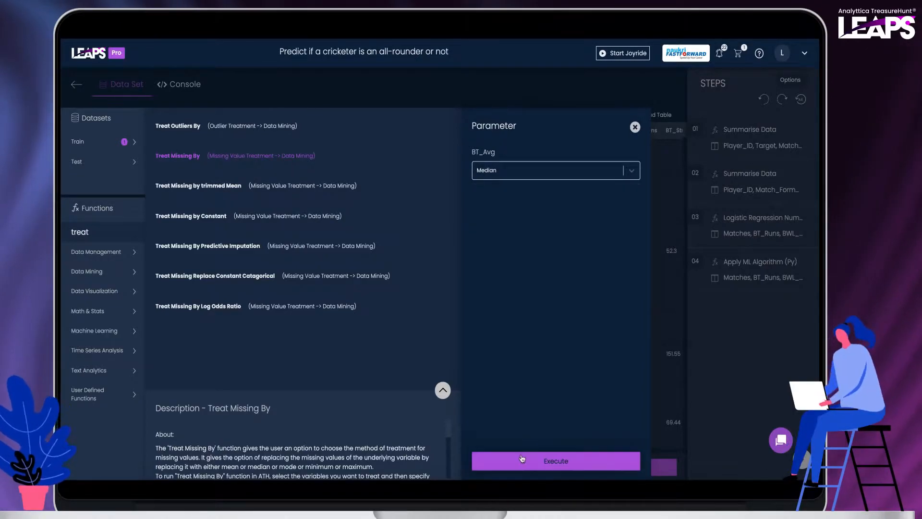
pyautogui.click(554, 460)
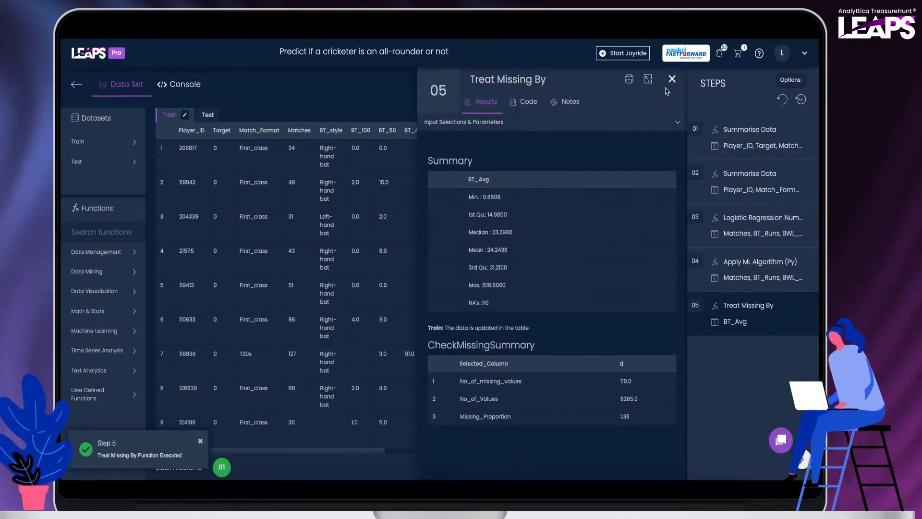
pyautogui.click(671, 78)
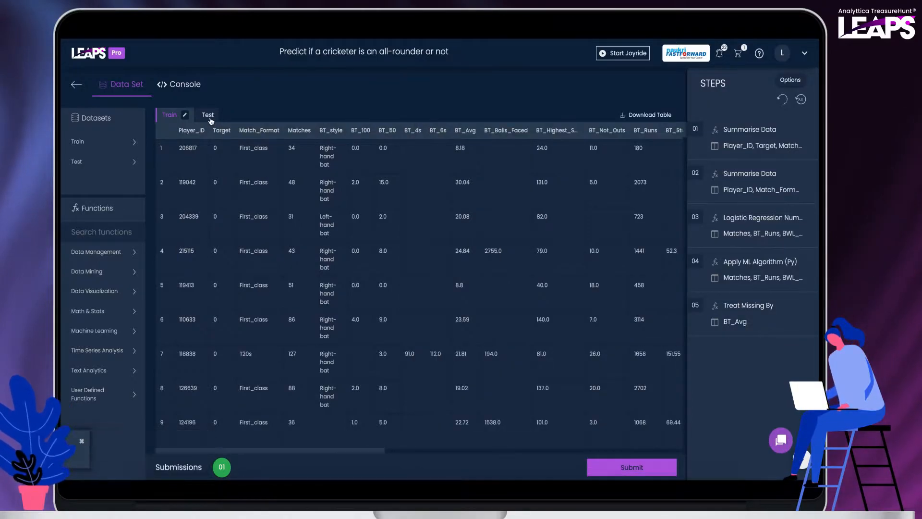
# Treat the Test BT_Avg missing values with the constant 23.29.
pyautogui.click(208, 115)
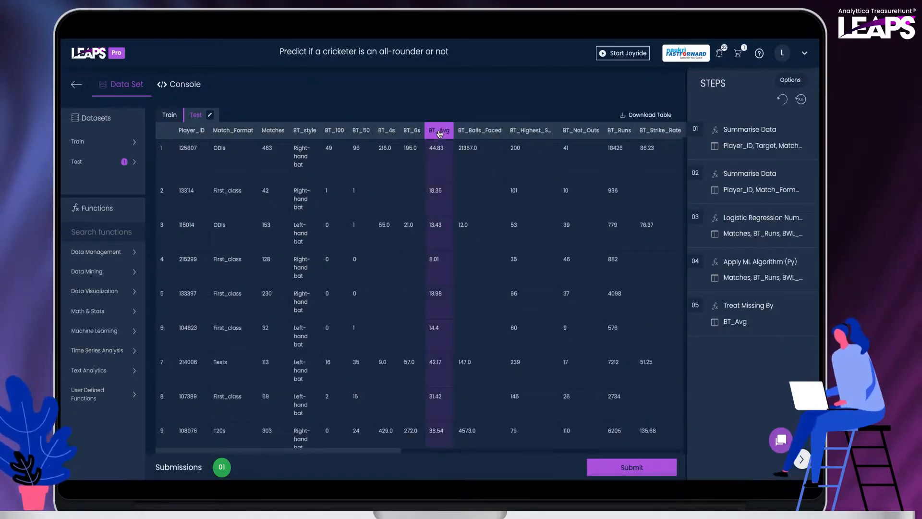
pyautogui.write('treat')
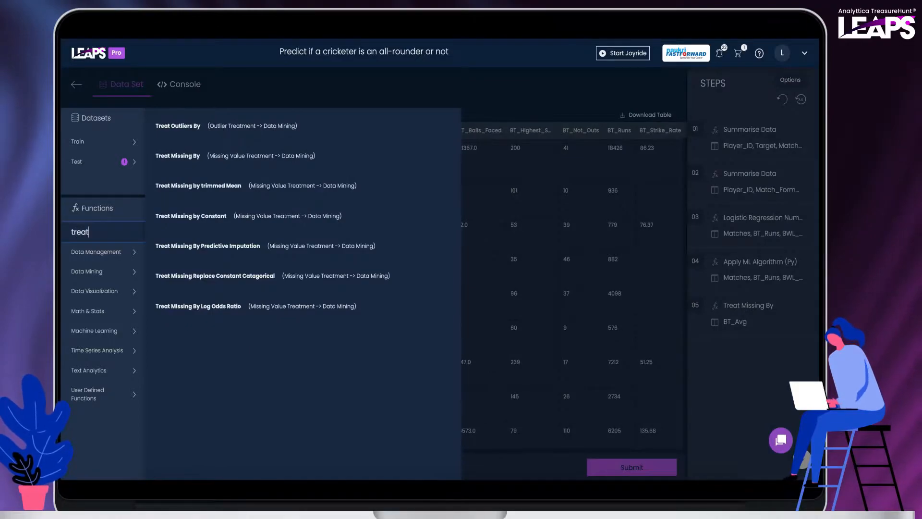
pyautogui.moveTo(182, 161)
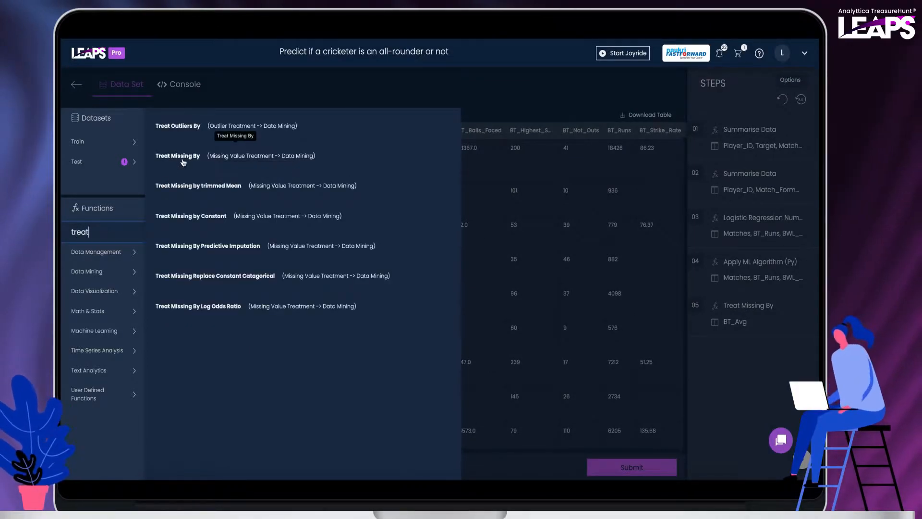
pyautogui.moveTo(185, 219)
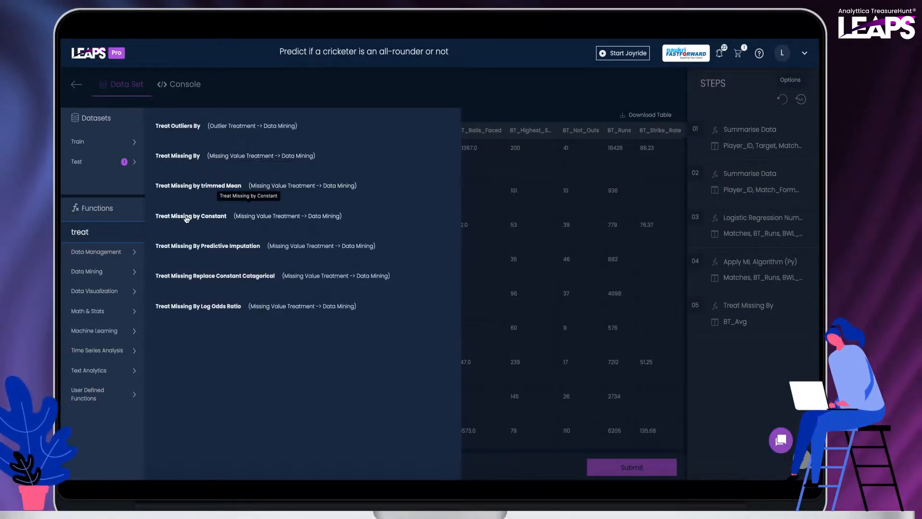
pyautogui.click(191, 216)
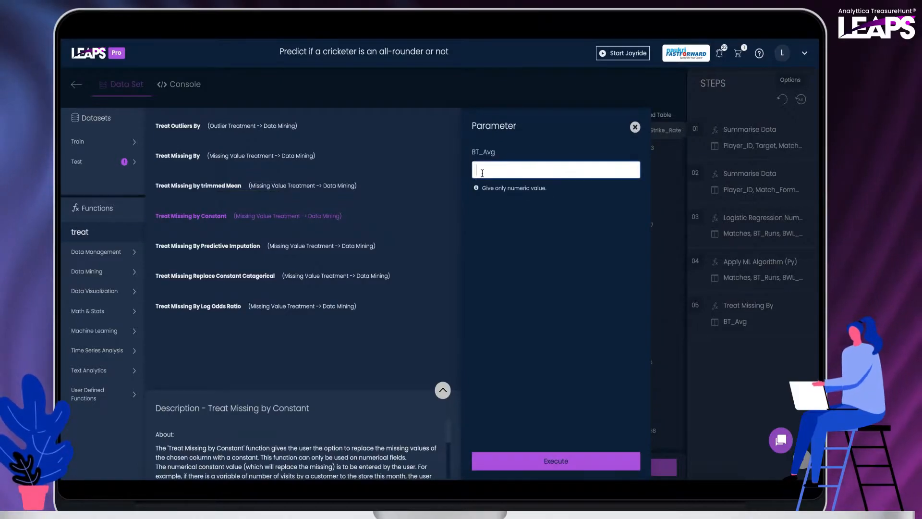
pyautogui.write('23.29')
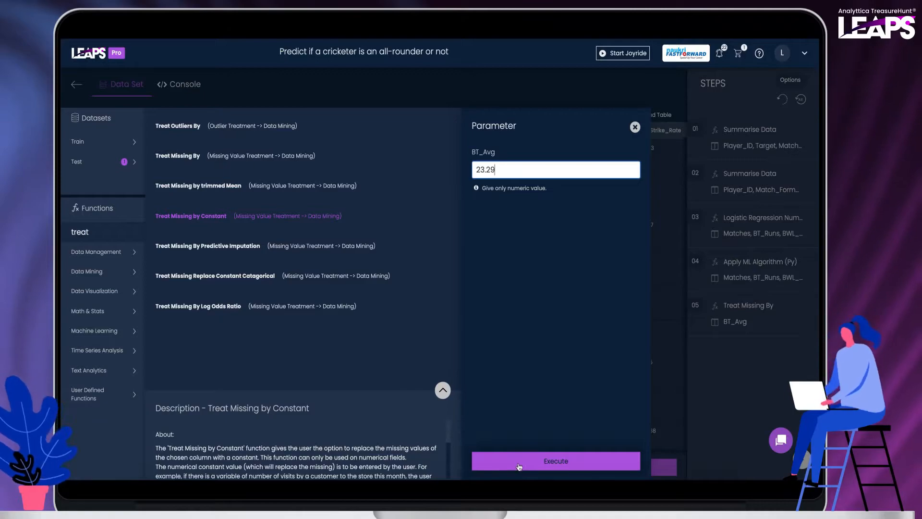
pyautogui.click(554, 460)
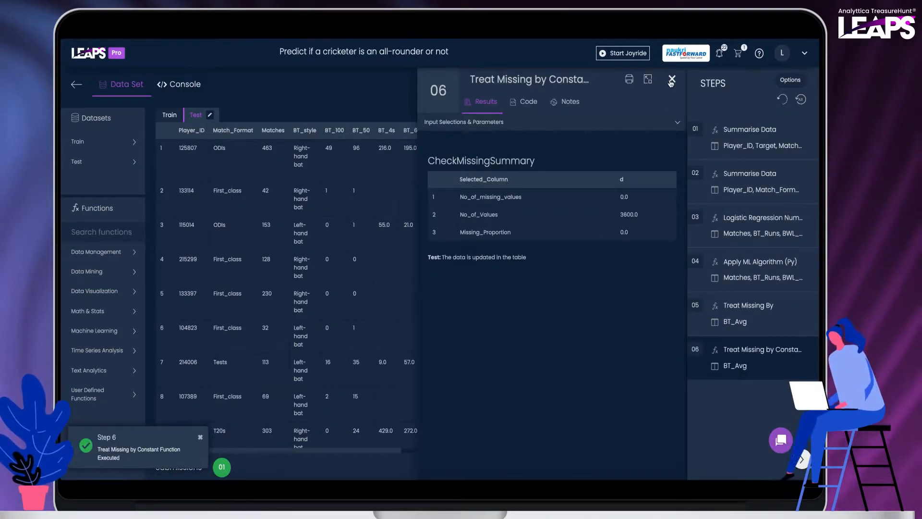
pyautogui.click(671, 80)
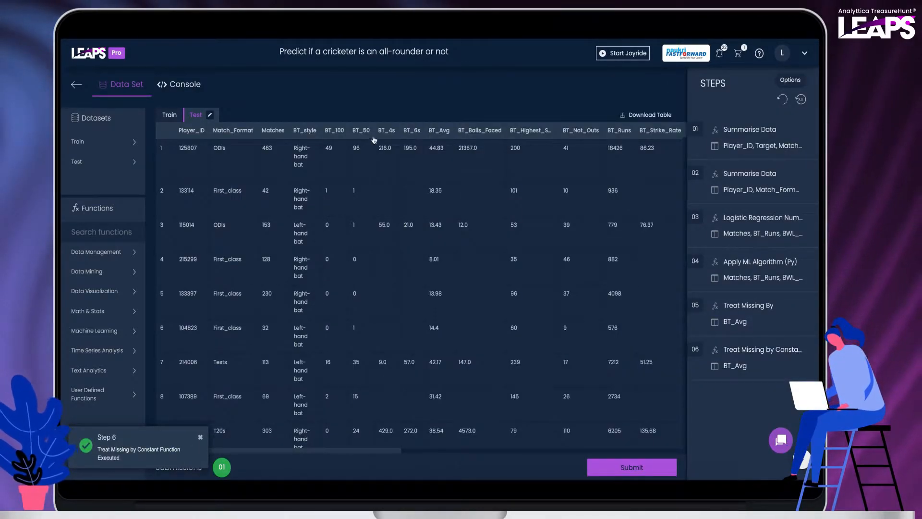
# Return to the Train data and begin selecting model columns.
pyautogui.click(169, 114)
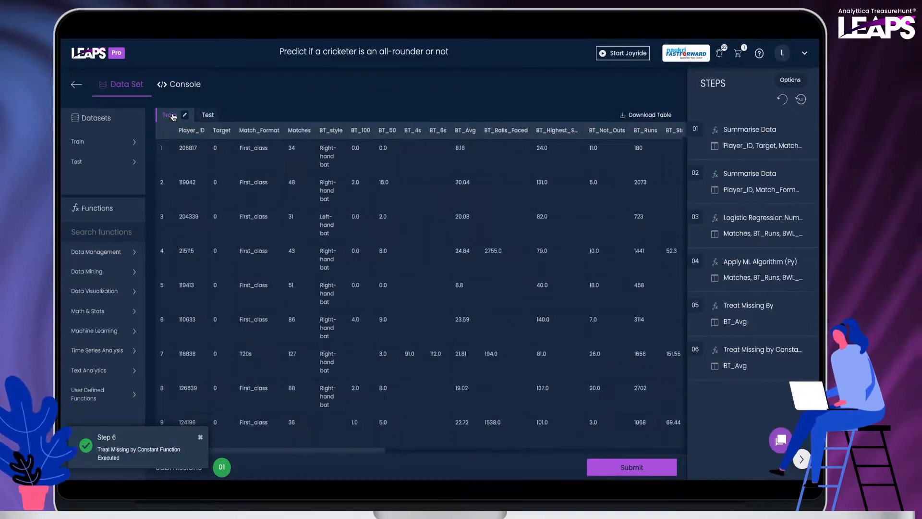
pyautogui.click(184, 114)
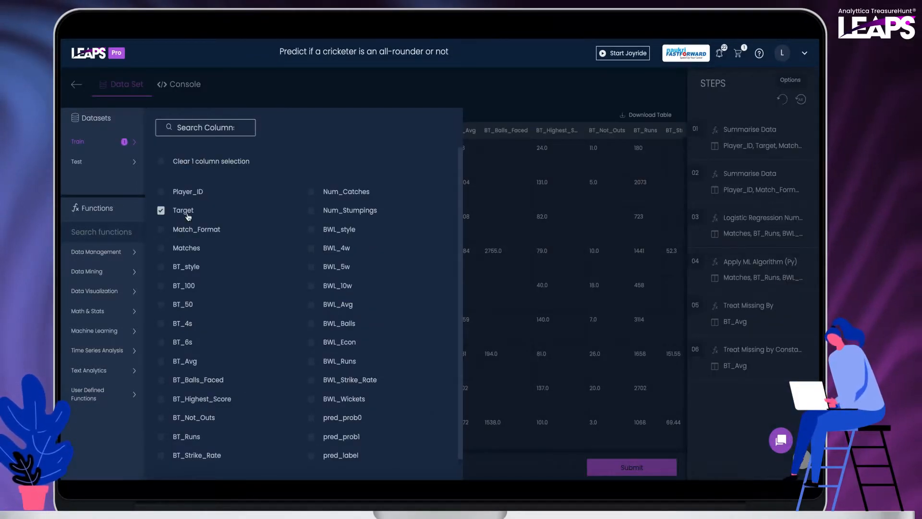
# Run the logistic regression on Target with BT_Avg added, ignoring missing values.
pyautogui.write('logistic')
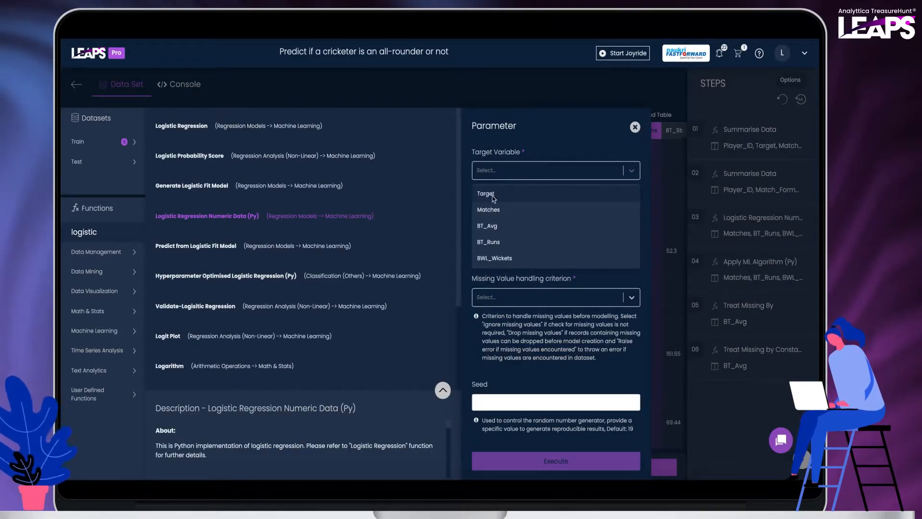
pyautogui.click(486, 193)
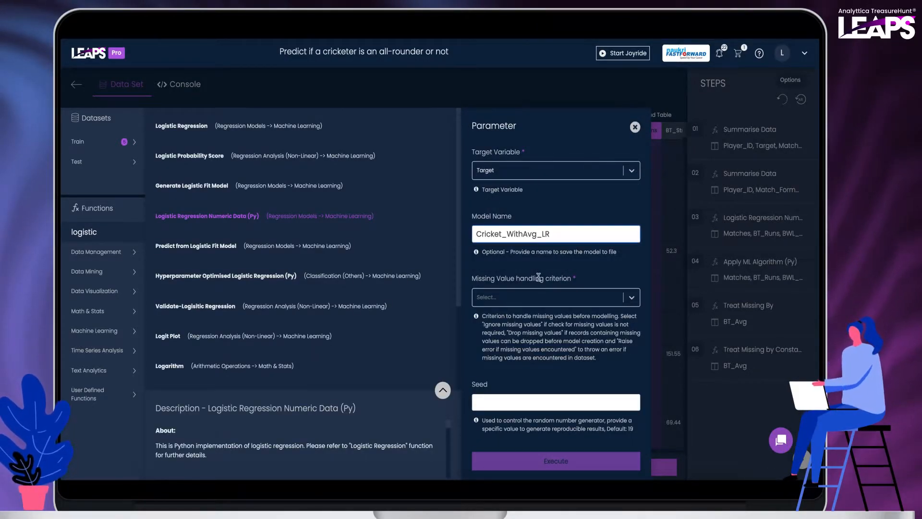
pyautogui.click(555, 297)
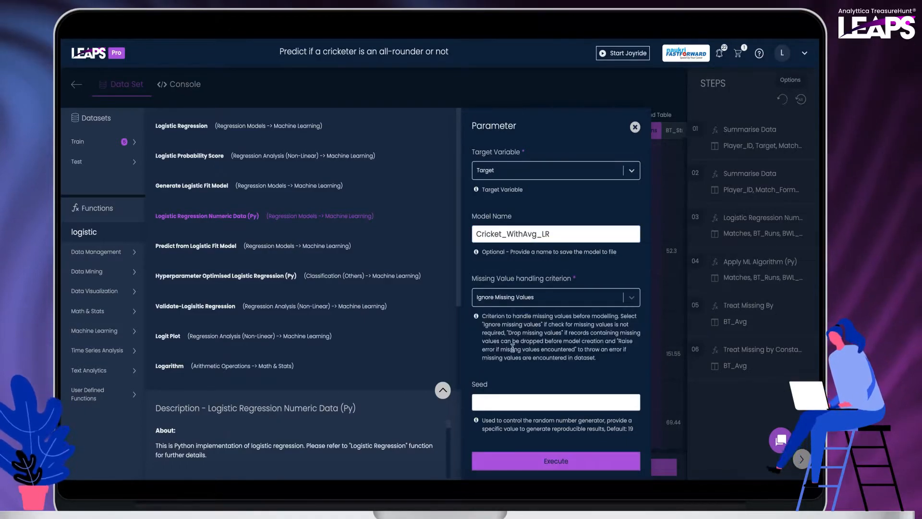
pyautogui.click(554, 460)
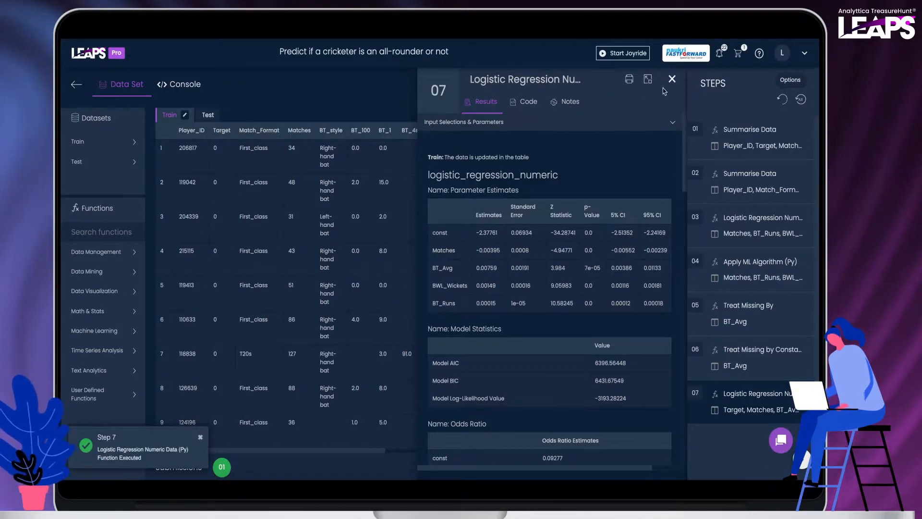
# Apply Cricket_WithAvg_LR to Test via Apply ML Algorithm (Py) and start a submission.
pyautogui.click(672, 78)
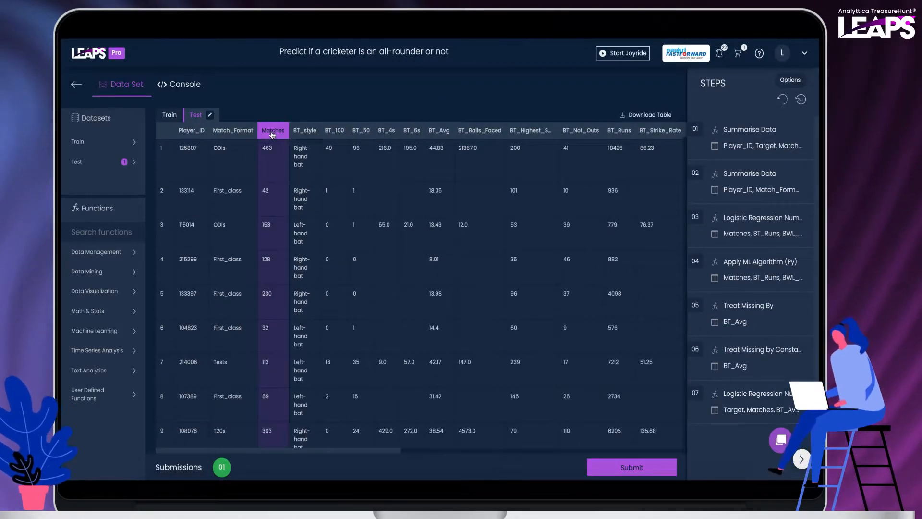
pyautogui.click(439, 130)
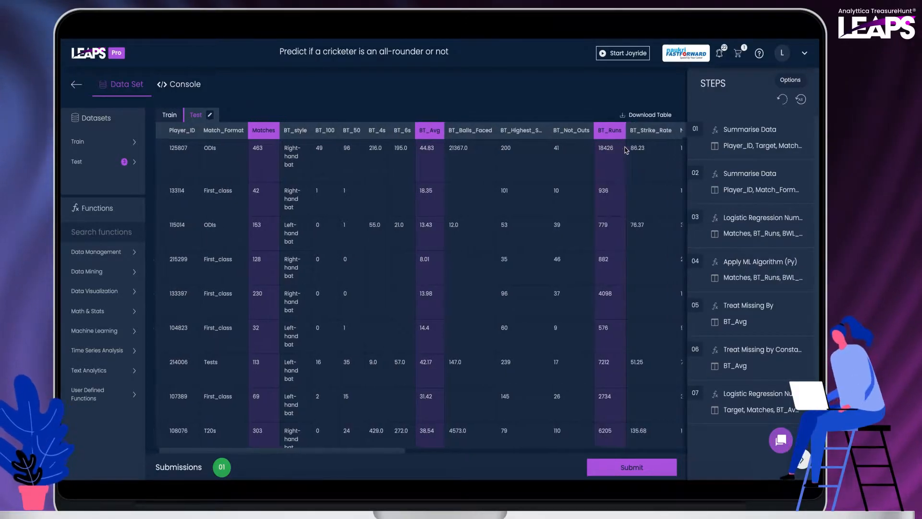
pyautogui.write('appl')
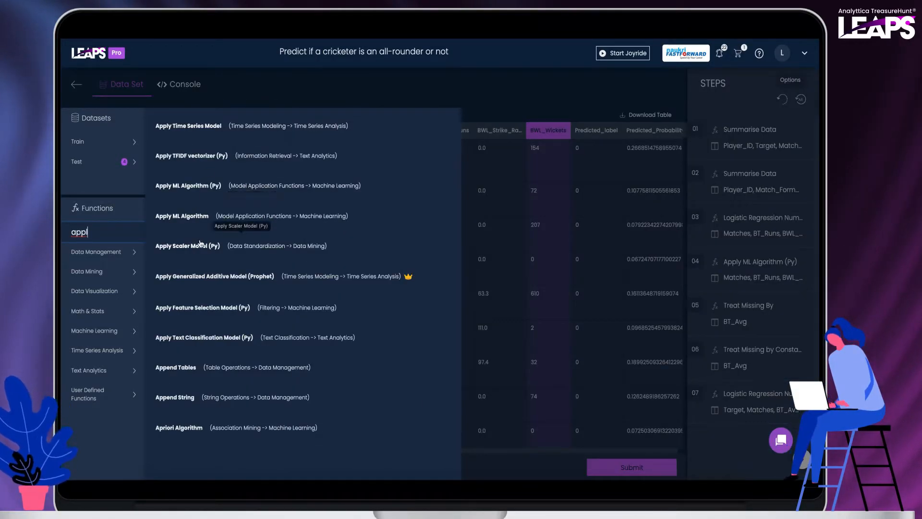
pyautogui.click(187, 186)
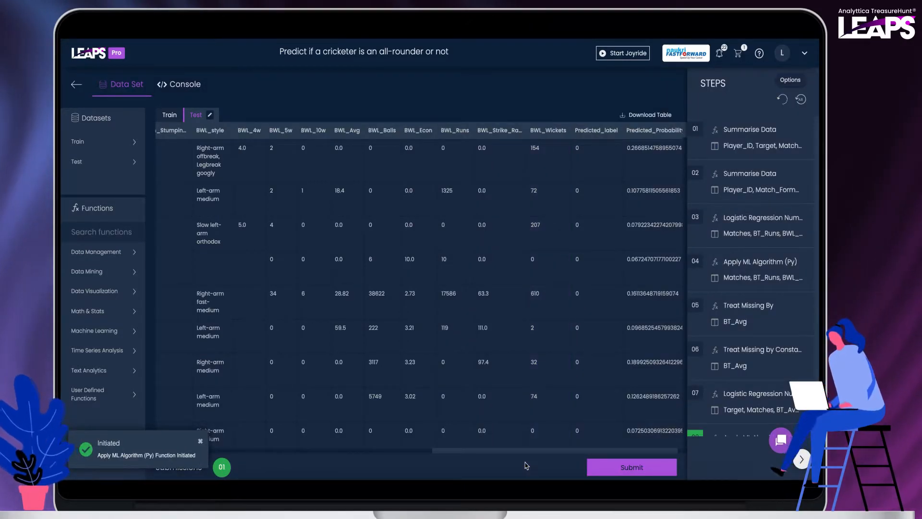
pyautogui.click(631, 467)
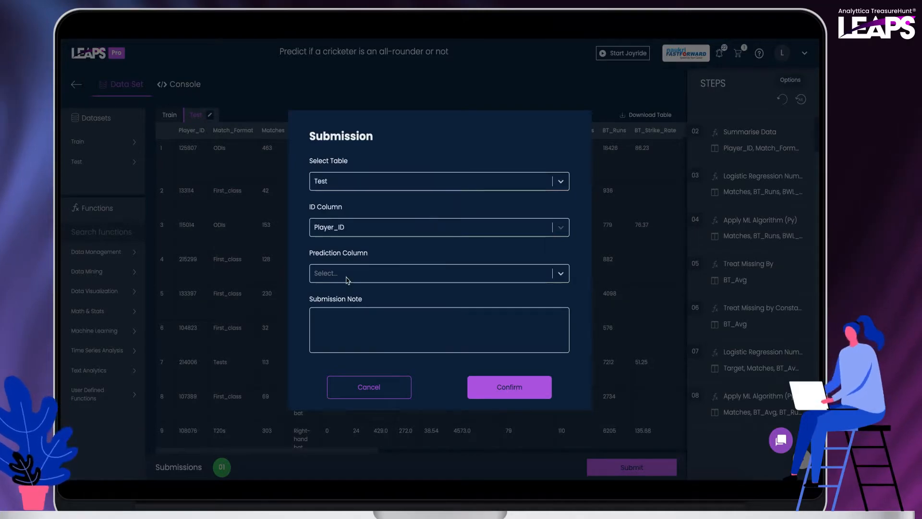
# Confirm the Predicted_label_1 submission noted 'Logistic Regression - With Batting Average' and leave the workspace.
pyautogui.click(509, 386)
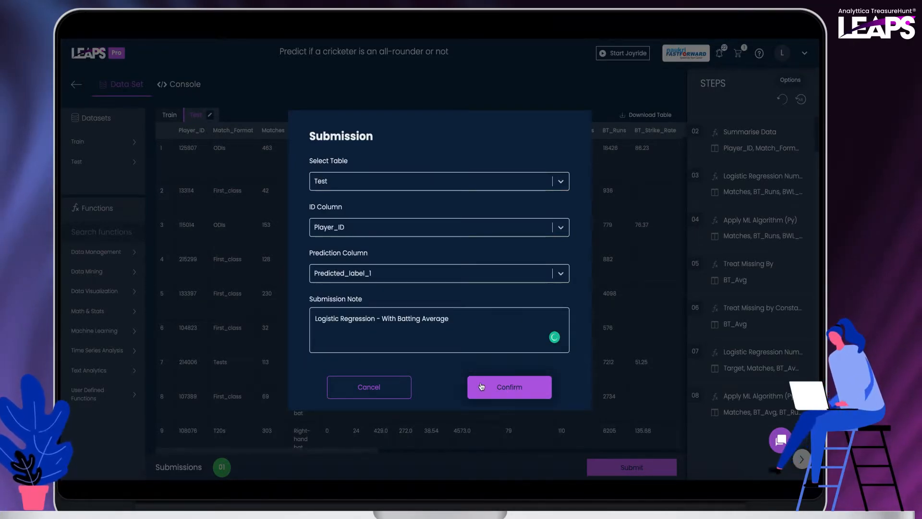
pyautogui.click(509, 387)
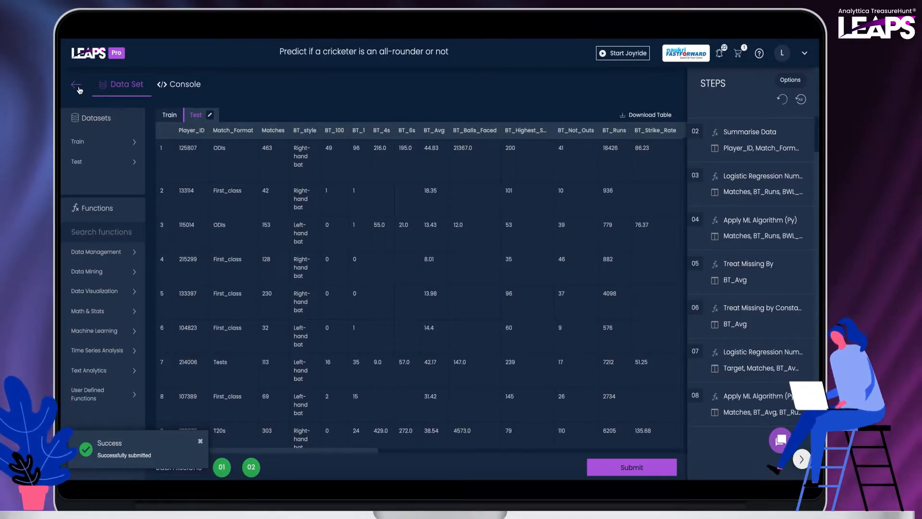
pyautogui.click(76, 85)
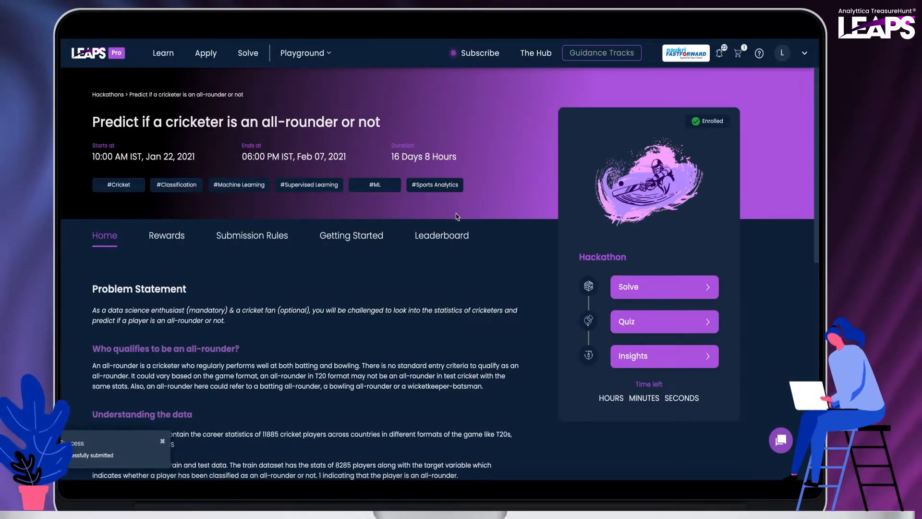
# View the leaderboard showing submission #2 at 0.47724 ahead of #1's 0.47687.
pyautogui.click(442, 235)
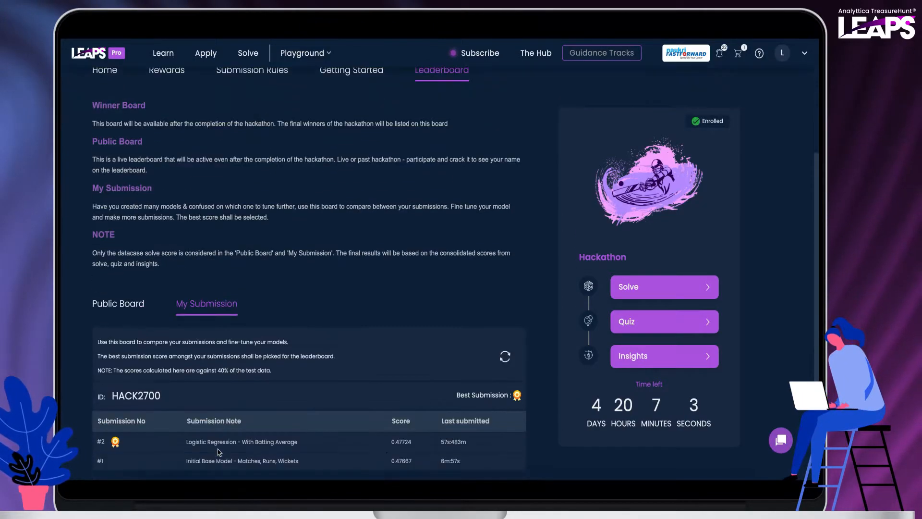
pyautogui.scroll(-3)
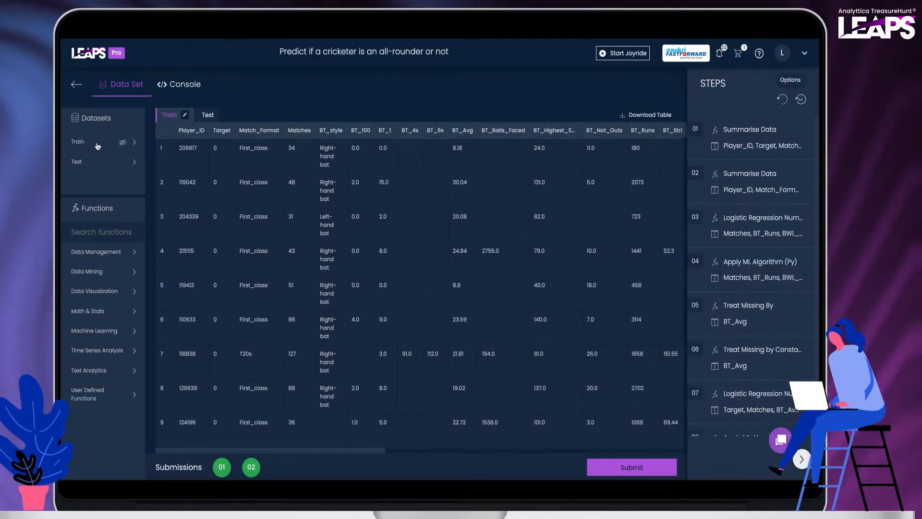
# Run Random Forest Classification Numerical (Py) on Train predicting Target from Matches, BT_Avg and others, saving the model.
pyautogui.click(185, 114)
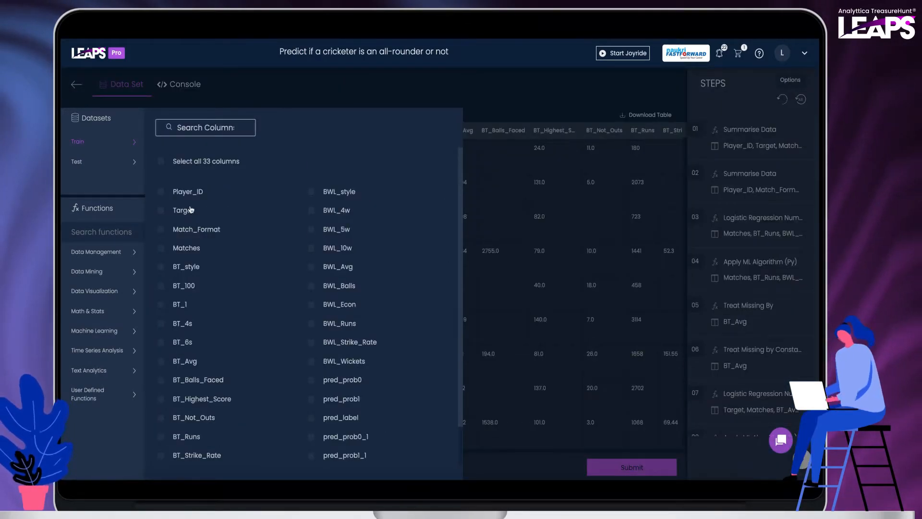
pyautogui.click(160, 248)
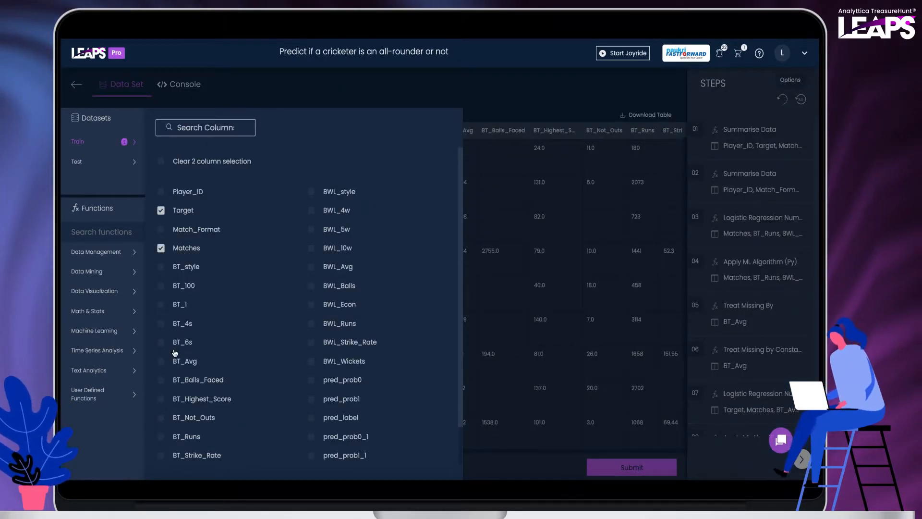
pyautogui.click(160, 360)
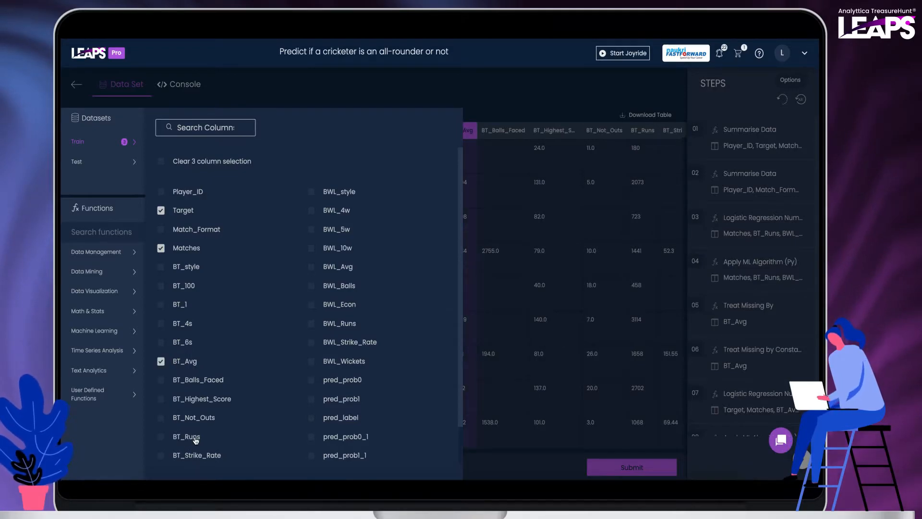
pyautogui.write('random fores')
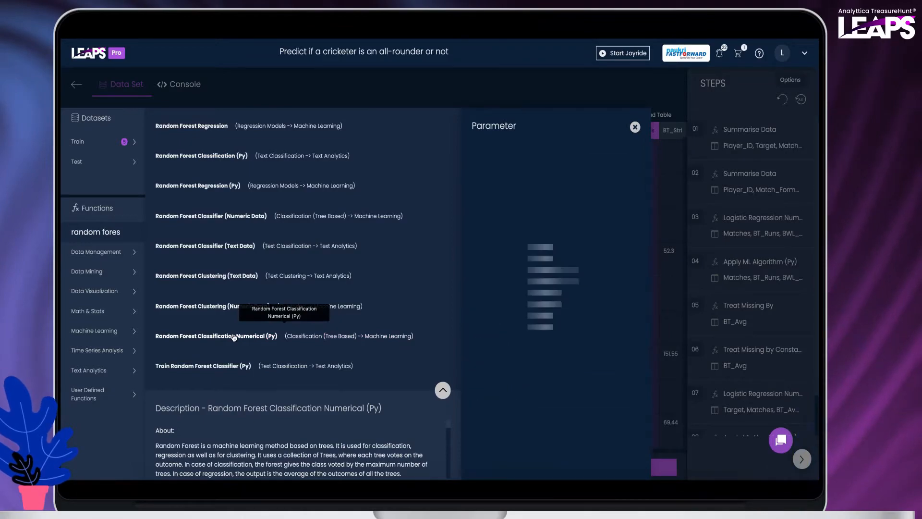
pyautogui.click(216, 336)
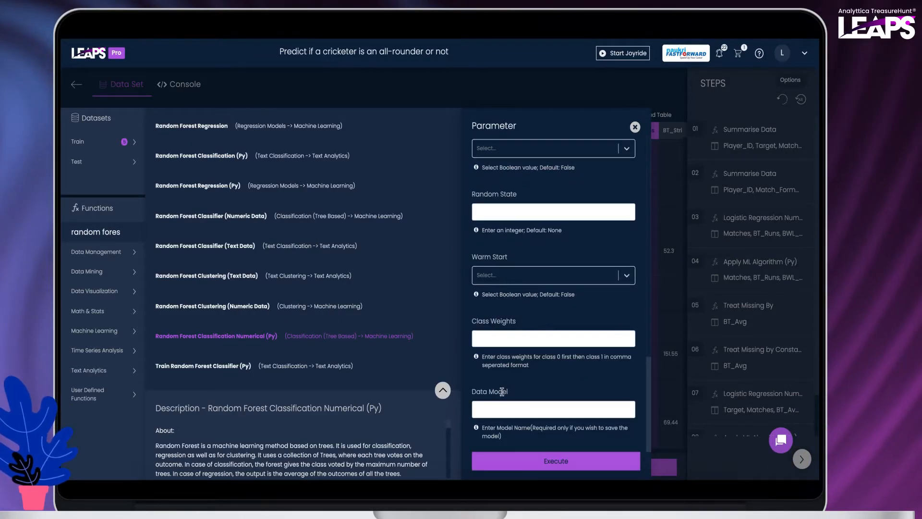
pyautogui.click(554, 460)
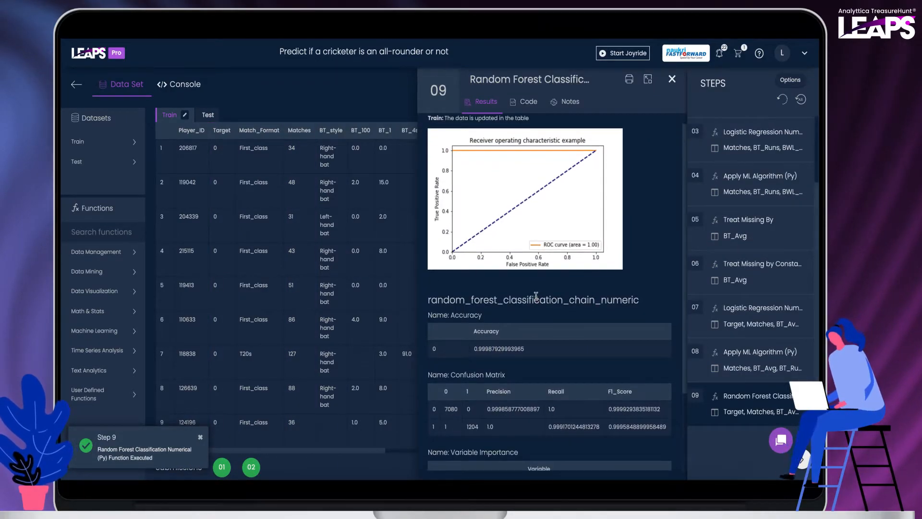
pyautogui.click(671, 79)
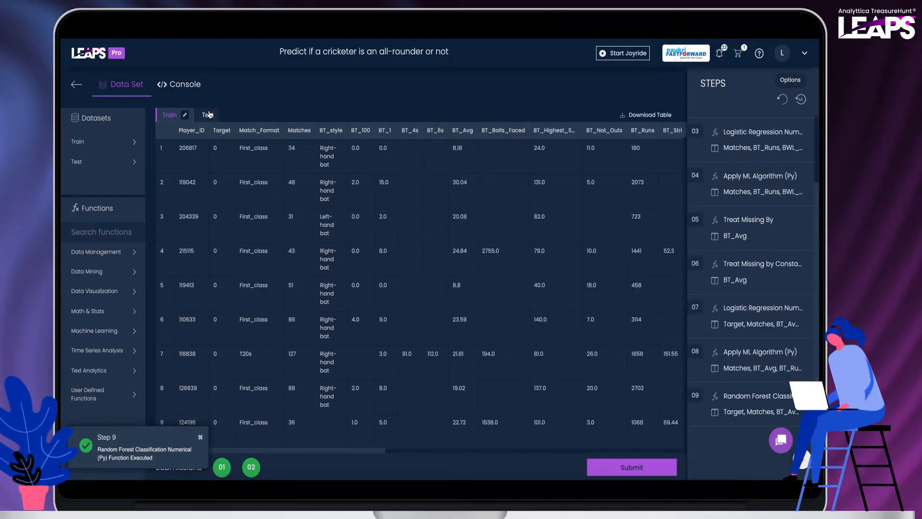
# Apply the saved Cricket_WithAvg_RF model to the Test table with Apply ML Algorithm (Py).
pyautogui.click(207, 115)
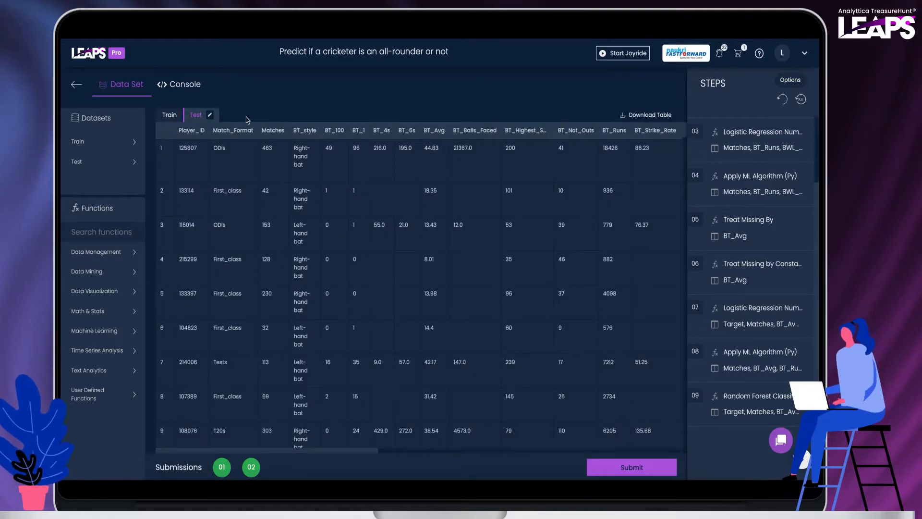
pyautogui.click(614, 129)
pyautogui.write('apply')
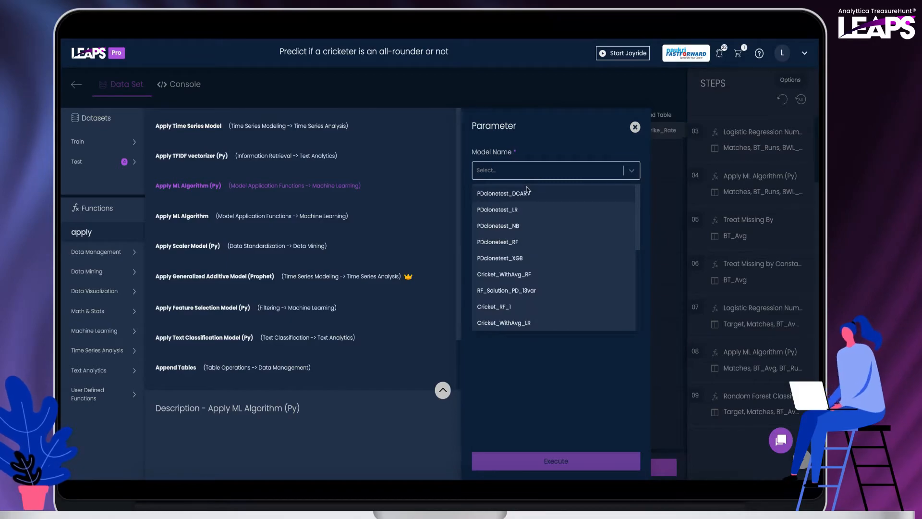
pyautogui.click(503, 274)
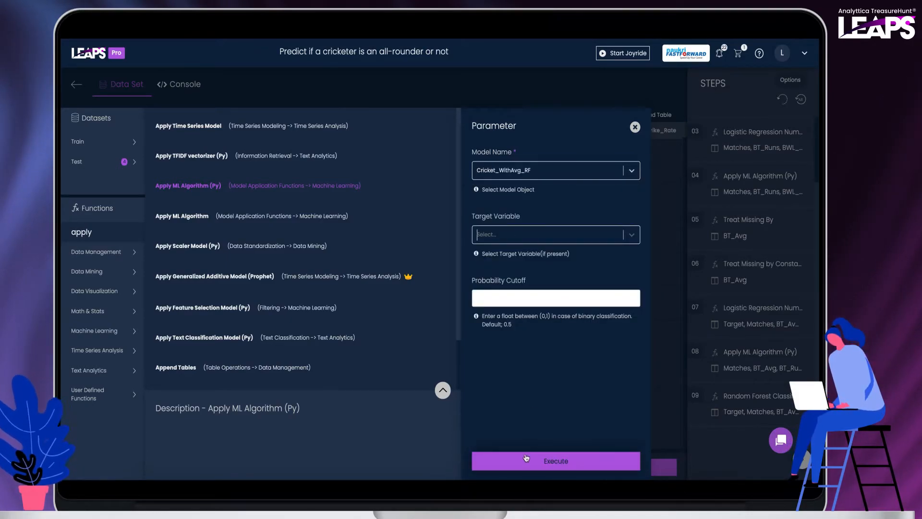
pyautogui.click(554, 460)
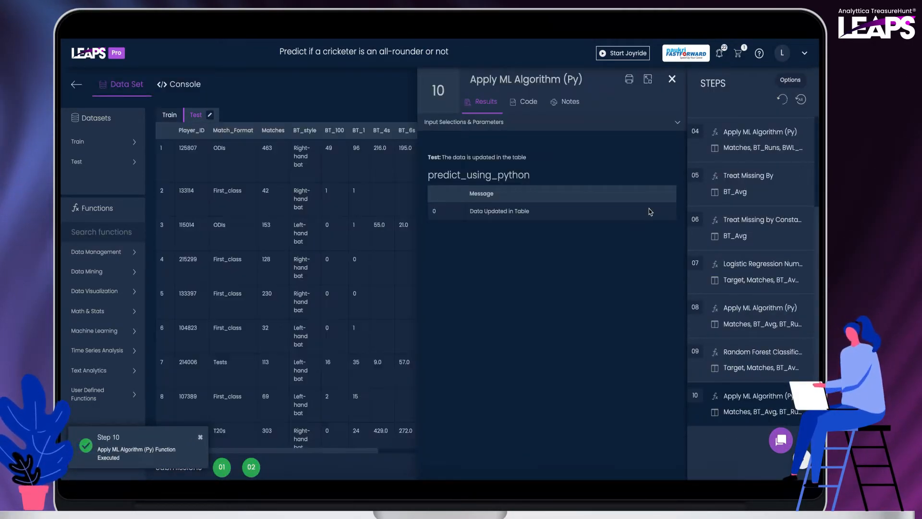
pyautogui.click(672, 79)
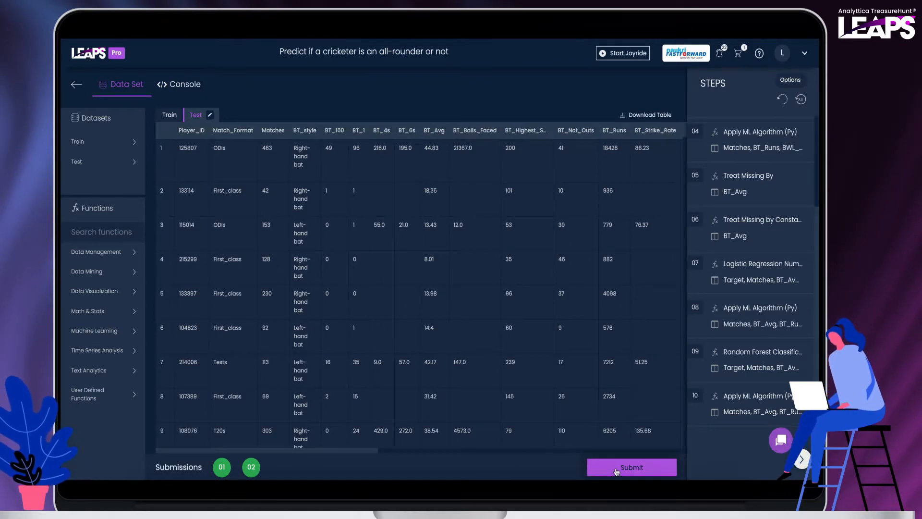
# Submit Test's Predicted_label_2 by Player_ID as the random forest entry and view My Submission scores.
pyautogui.click(631, 467)
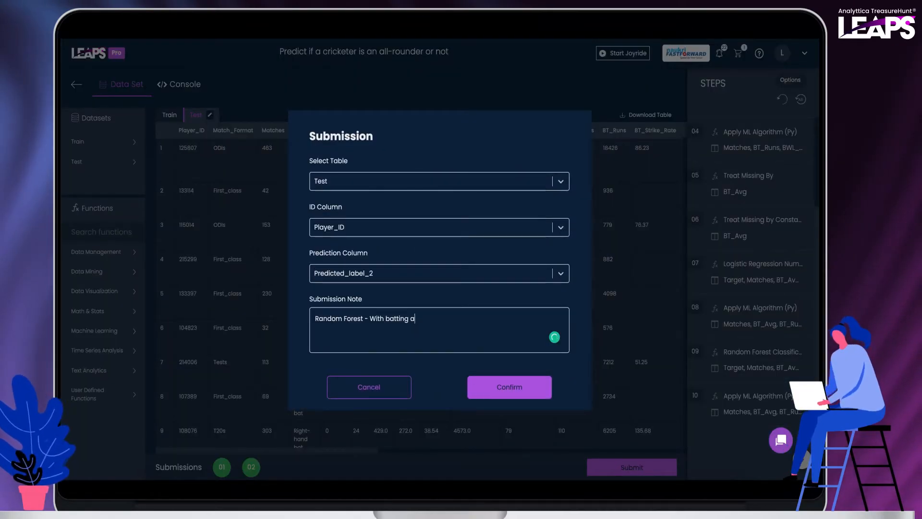
pyautogui.click(508, 387)
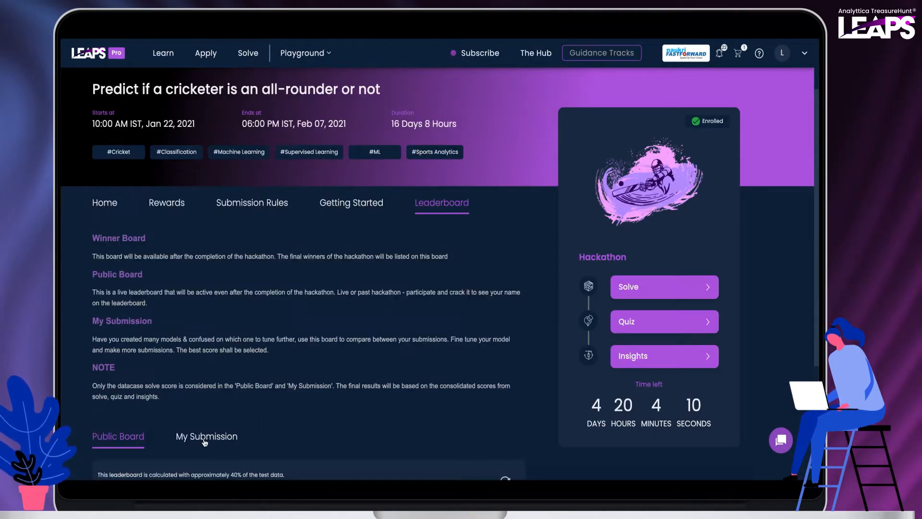
pyautogui.click(206, 436)
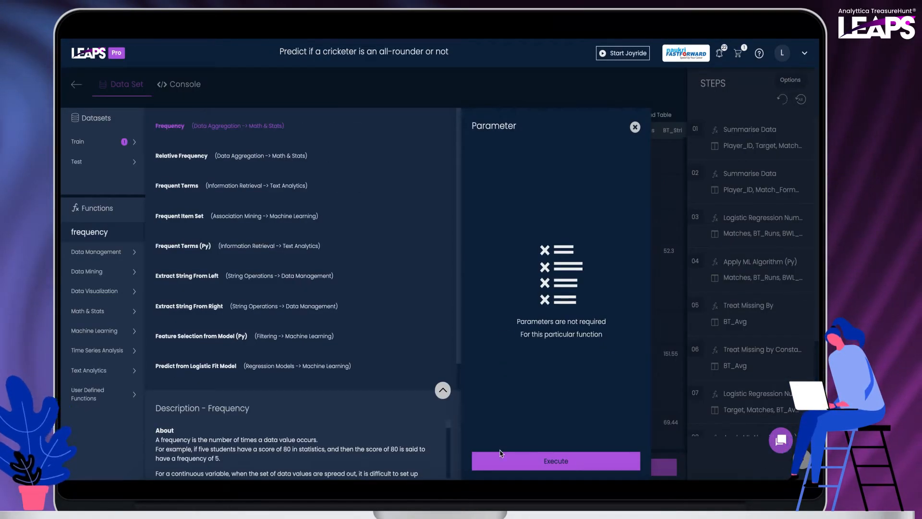
# Count Match_Format frequencies into Table_2 and chart them as a Pie Chart (IN) with percent values.
pyautogui.click(554, 460)
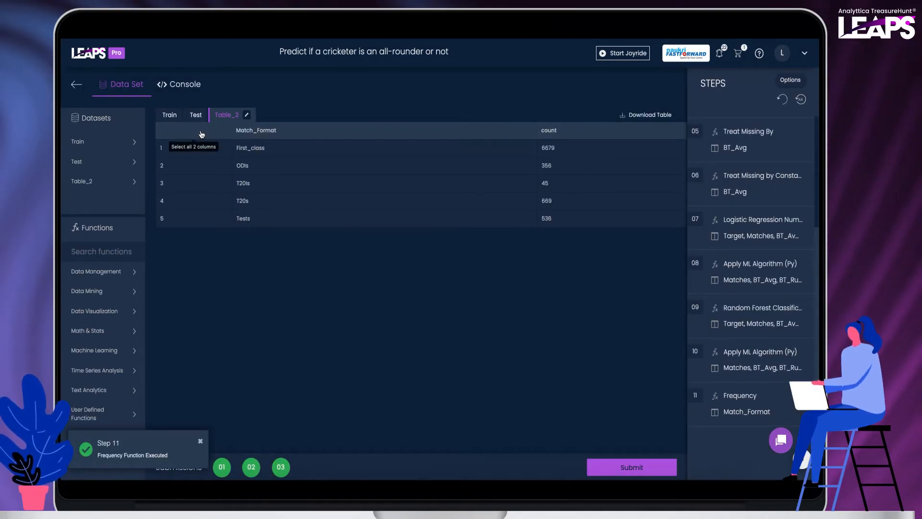
pyautogui.write('pie')
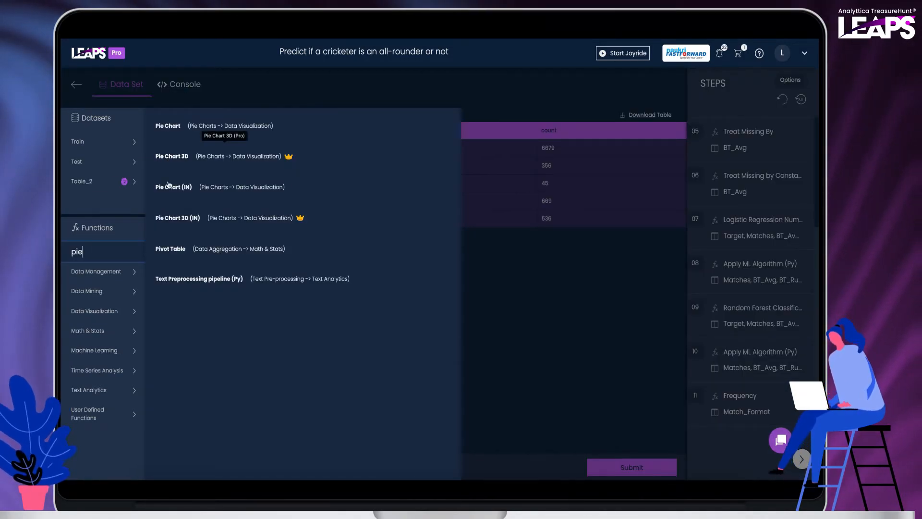
pyautogui.click(173, 188)
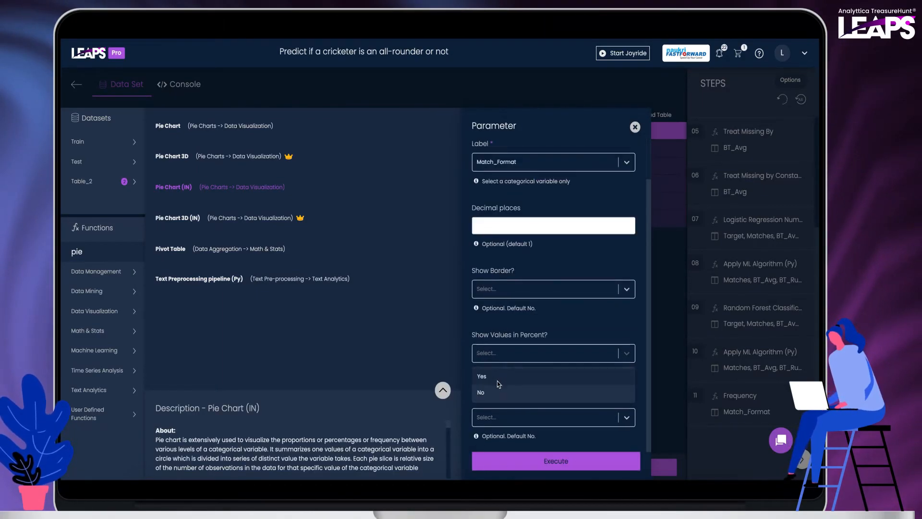
pyautogui.click(555, 460)
pyautogui.write('treat')
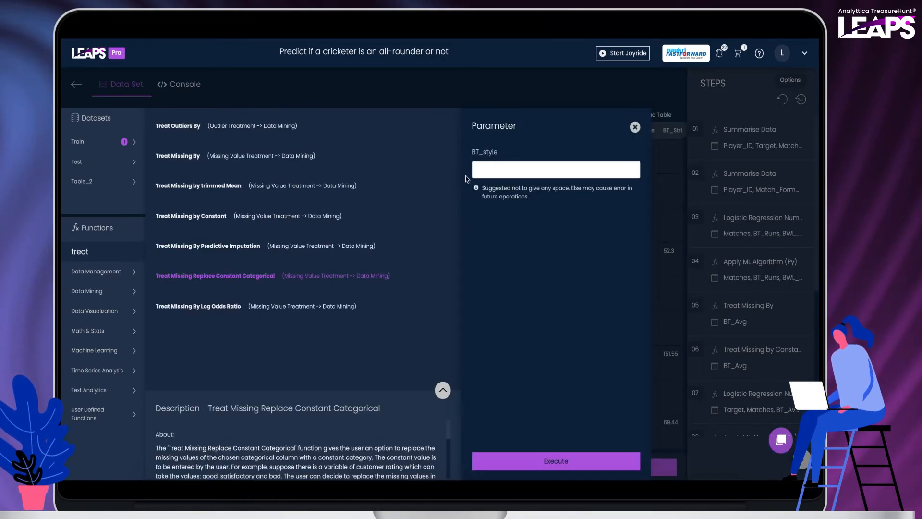
# Replace missing BT_style values in Train with BT_MISSING and check the updated table.
pyautogui.click(554, 460)
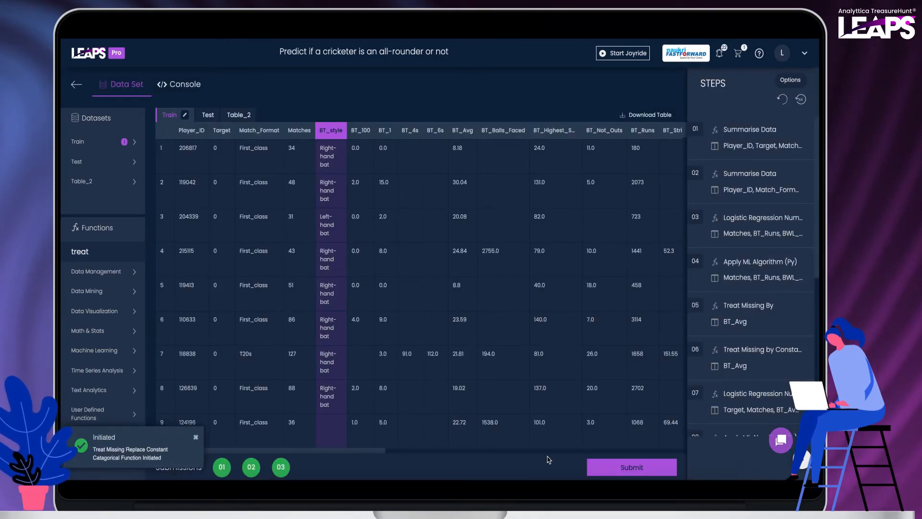
pyautogui.click(631, 467)
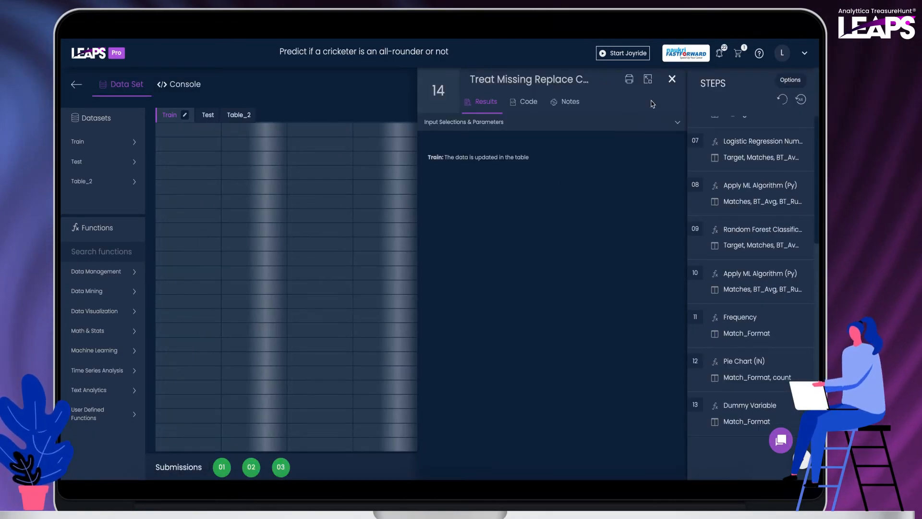
pyautogui.click(672, 79)
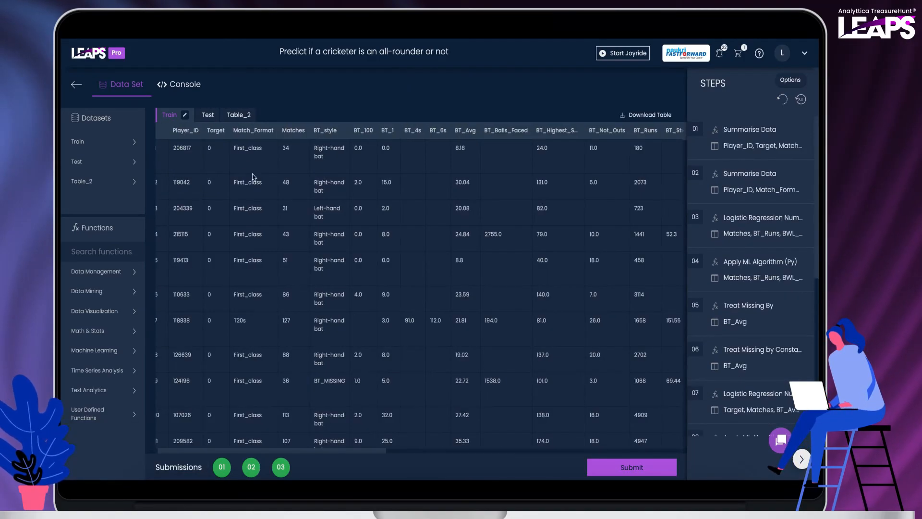
pyautogui.hscroll(3)
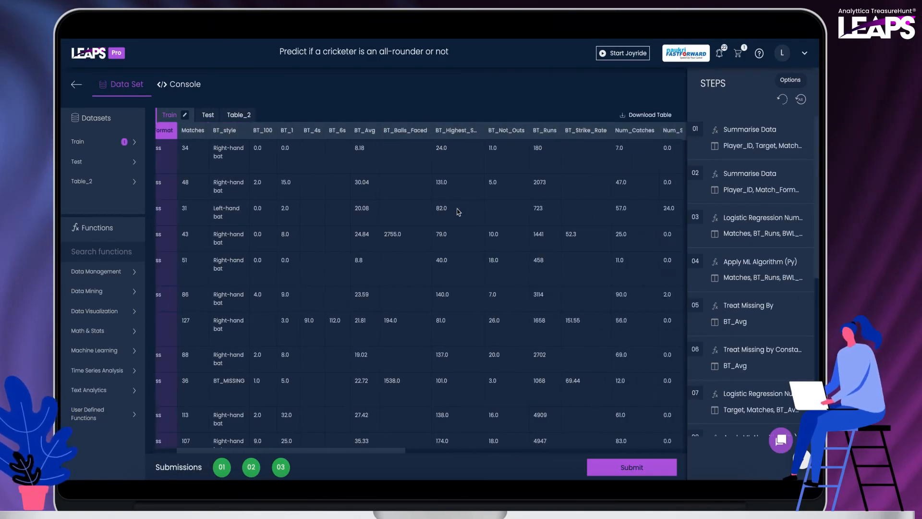